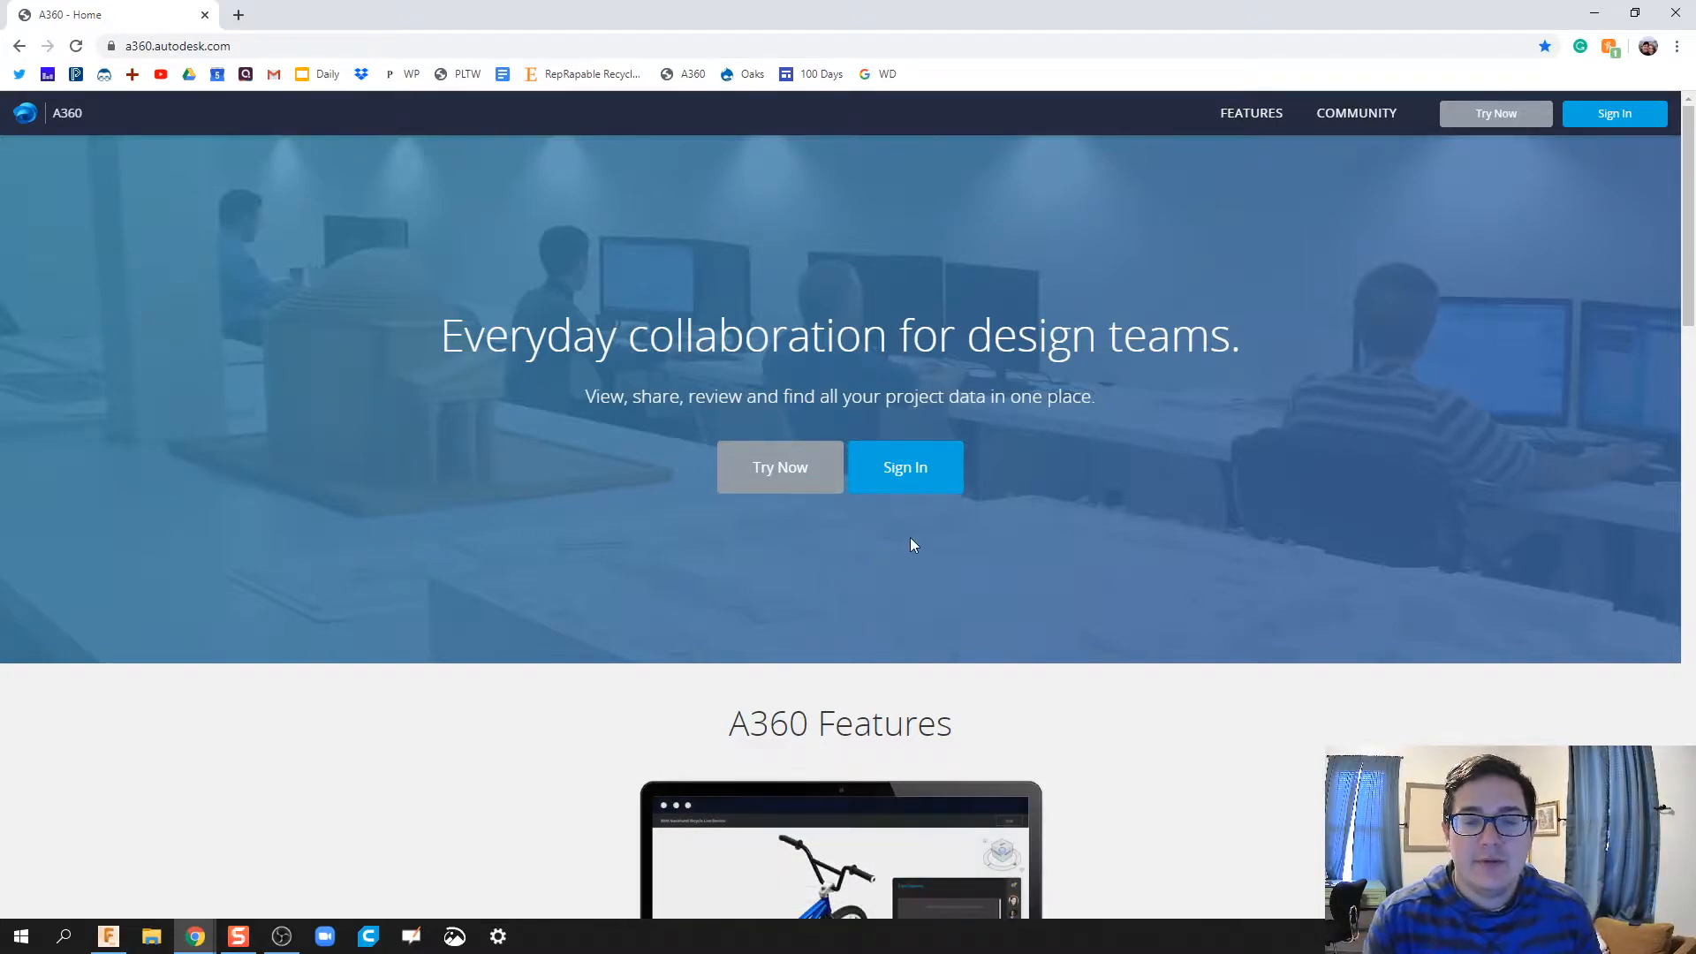
- Sign in to A360 to reach the Wes-Del High School hub's pinned projects
click(905, 466)
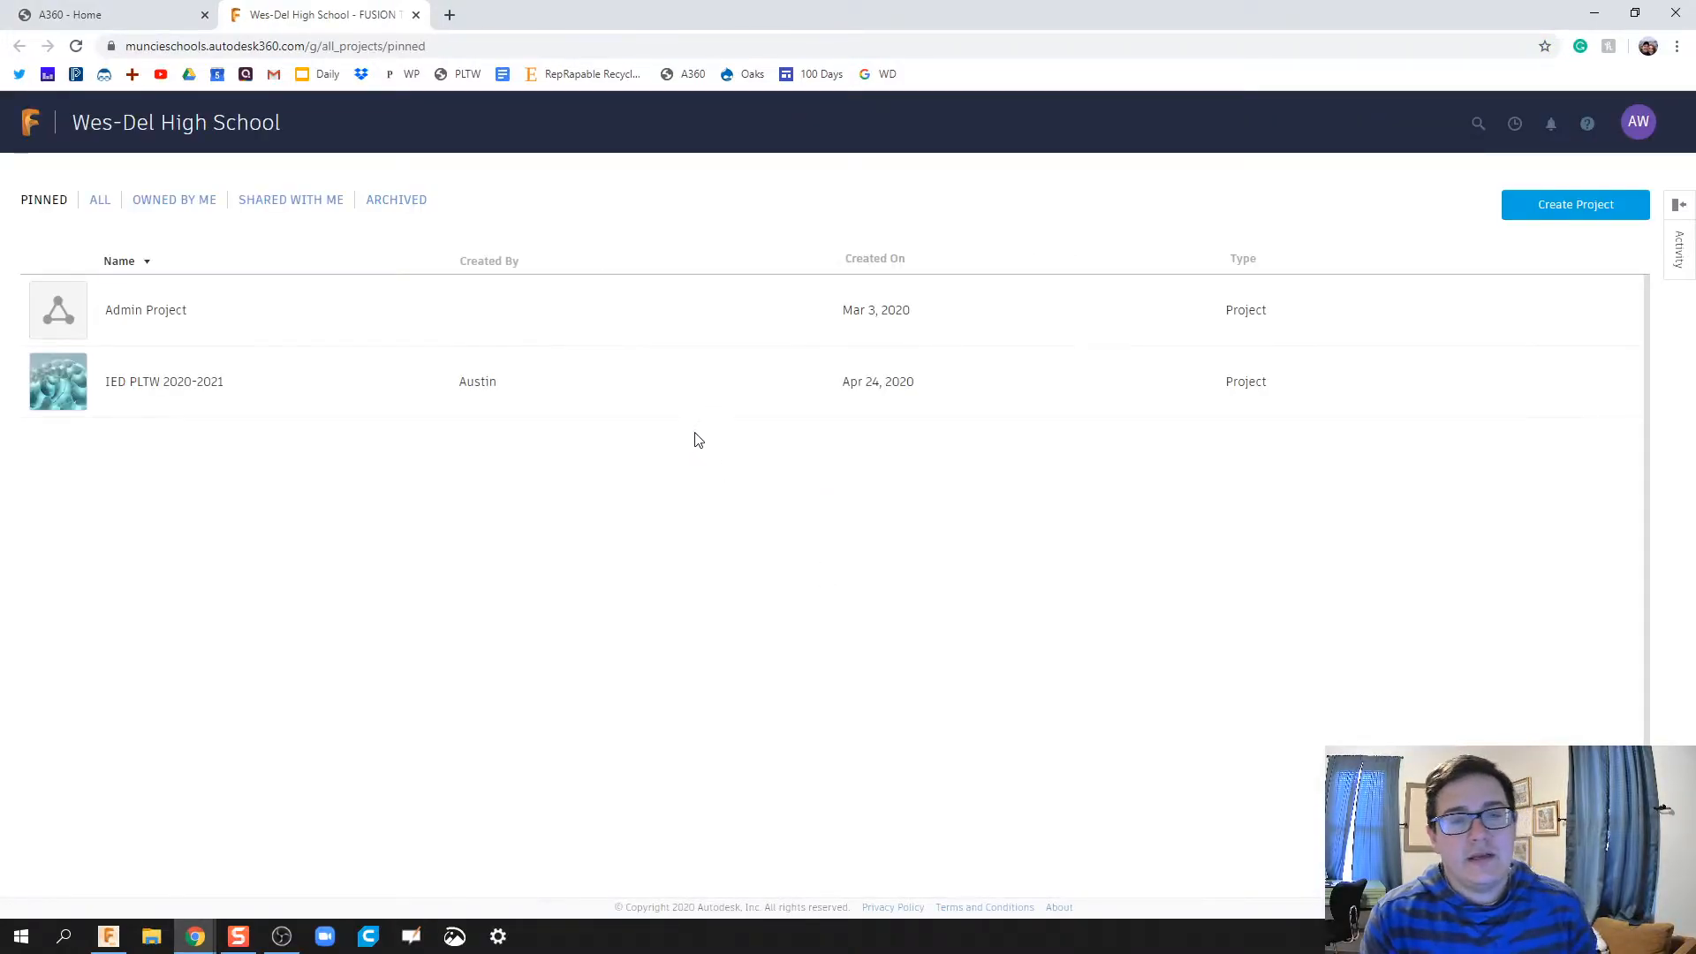
mouse_move(540, 439)
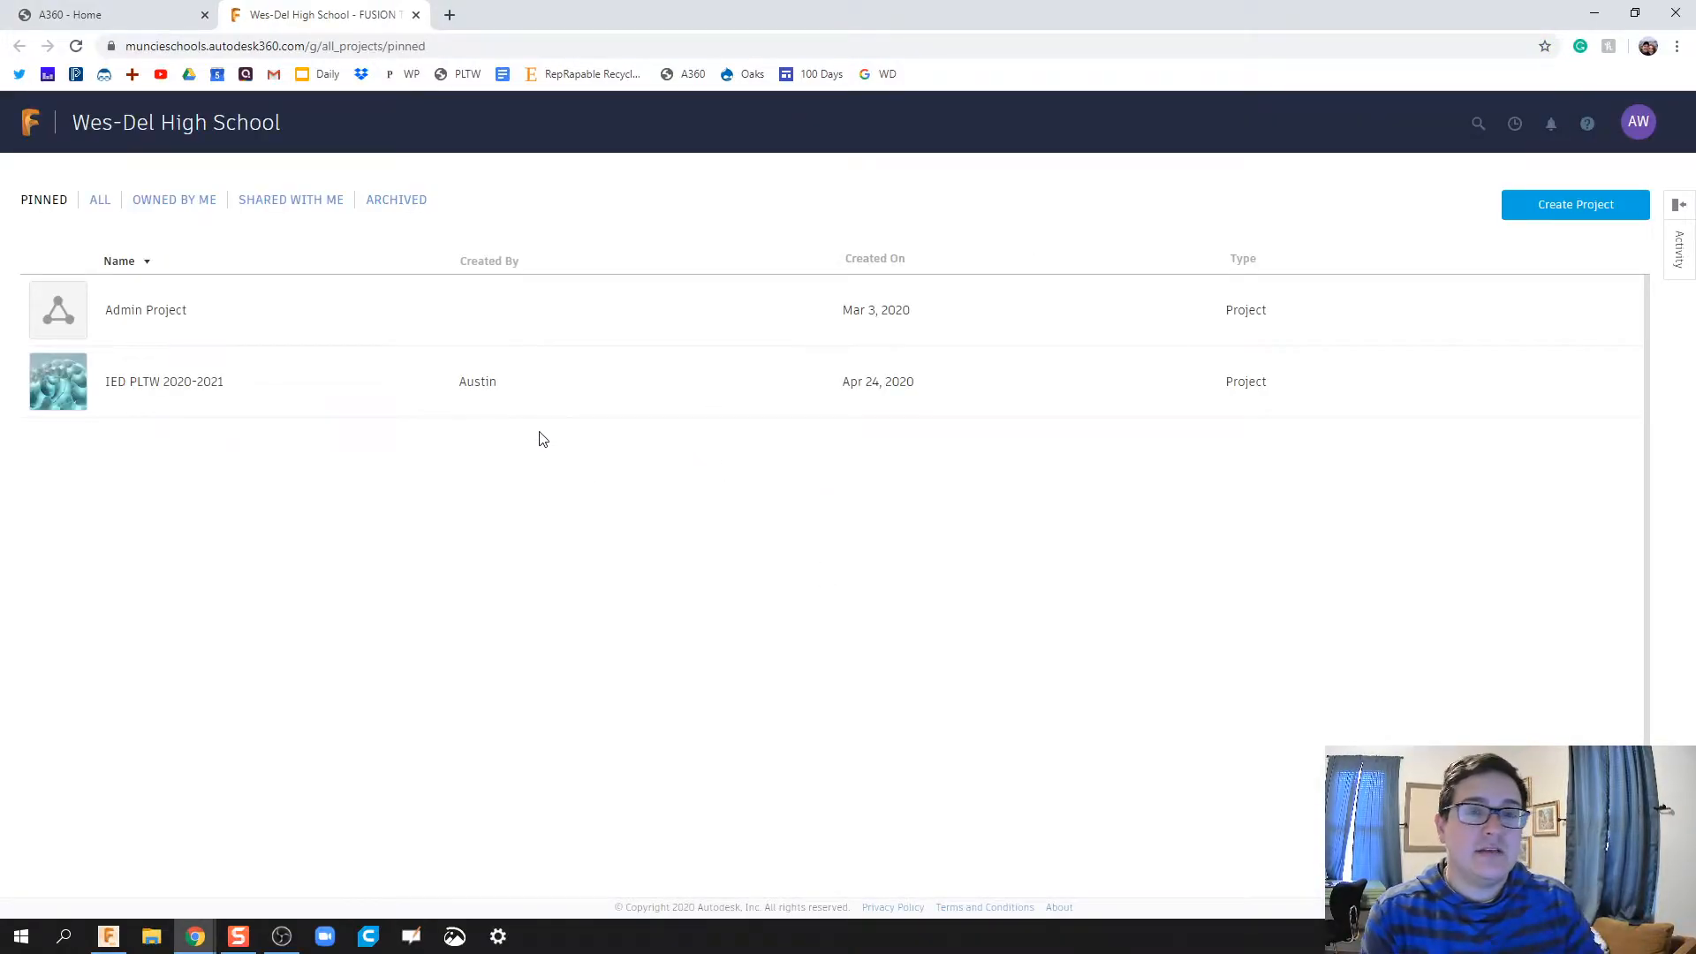
mouse_move(247, 385)
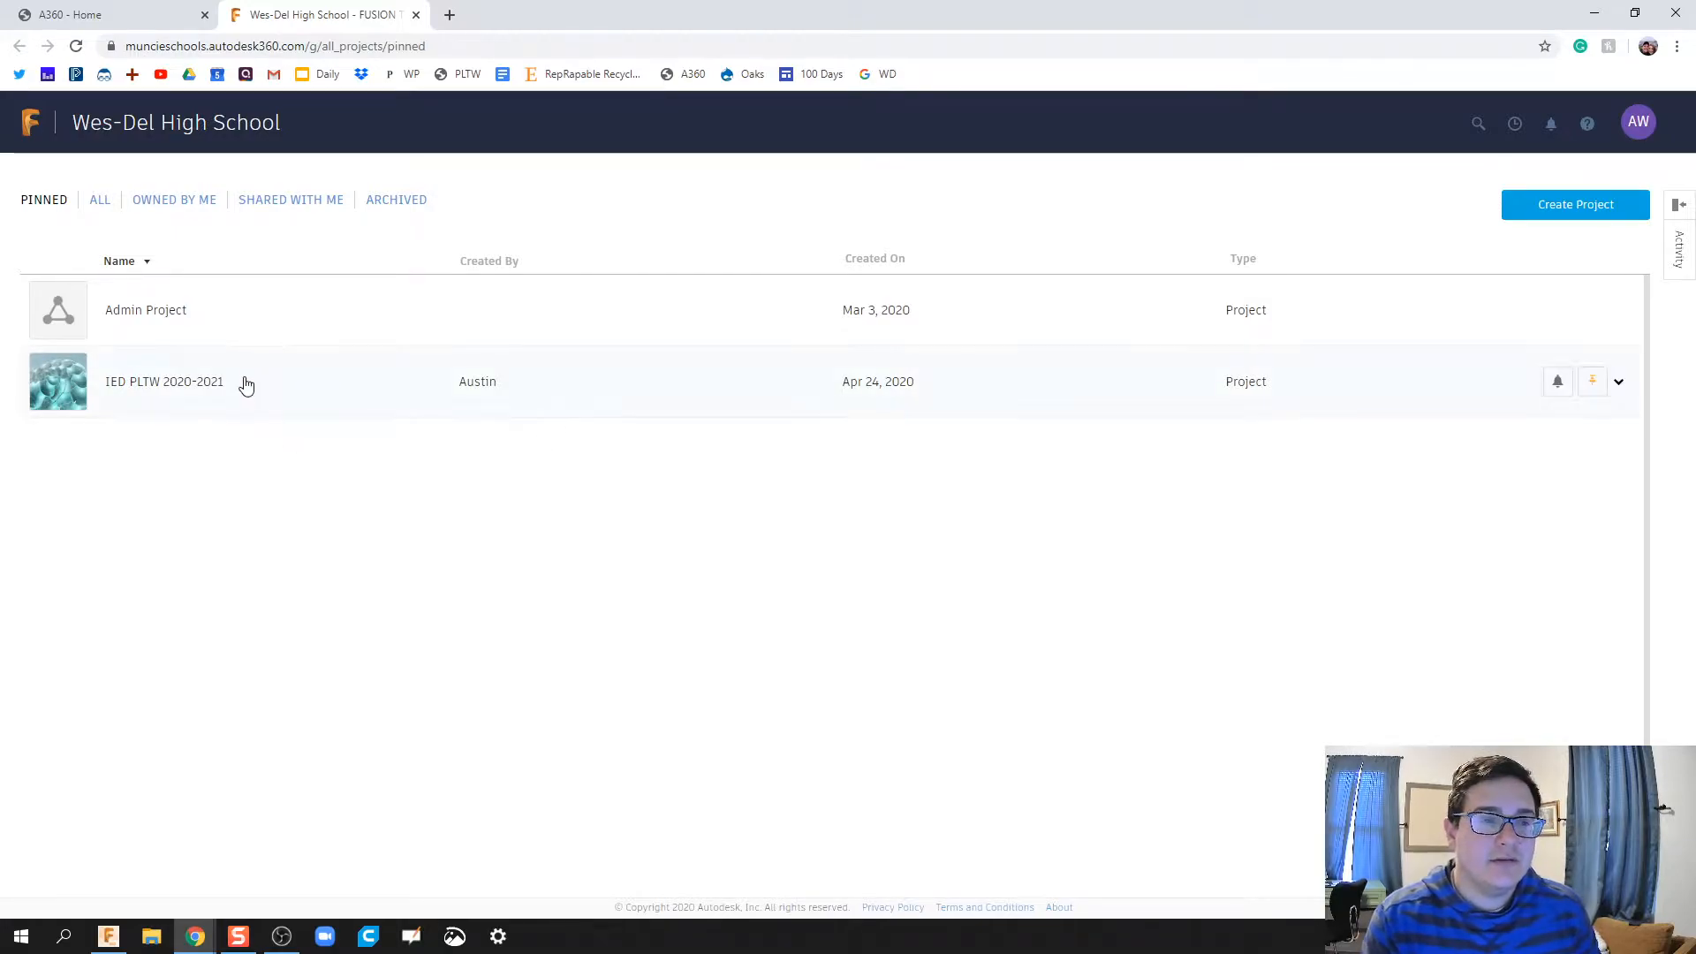
mouse_move(196, 397)
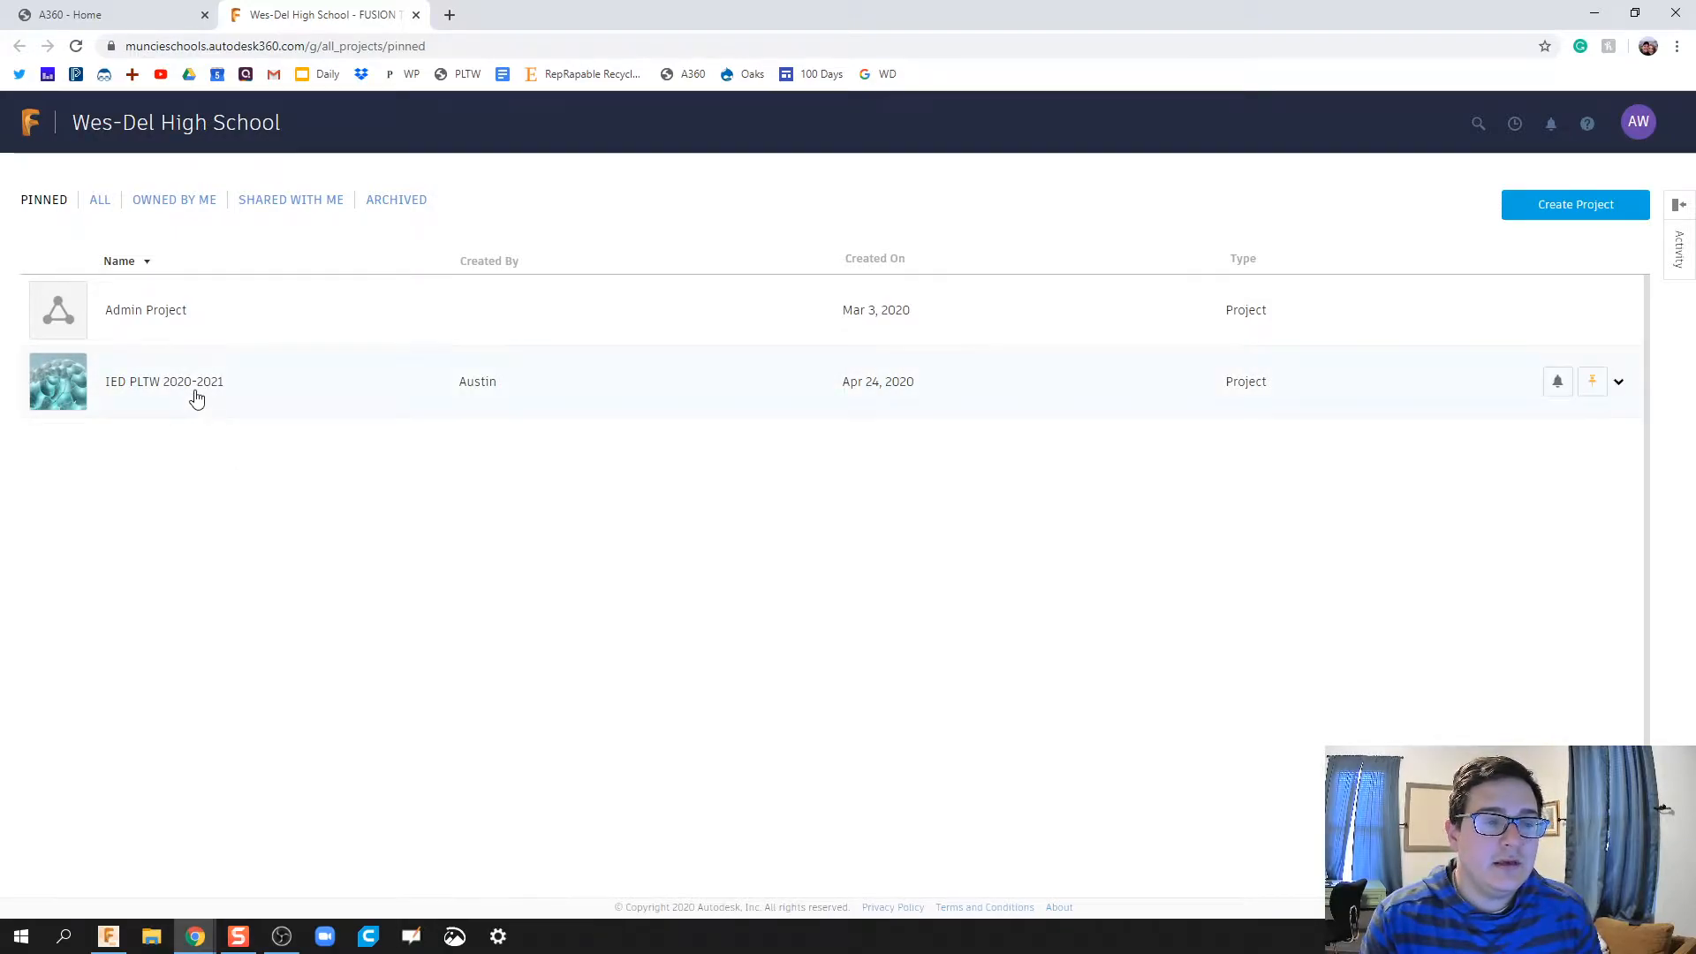
- Open the IED PLTW 2020-2021 project from the Pinned list to view its Content
click(145, 309)
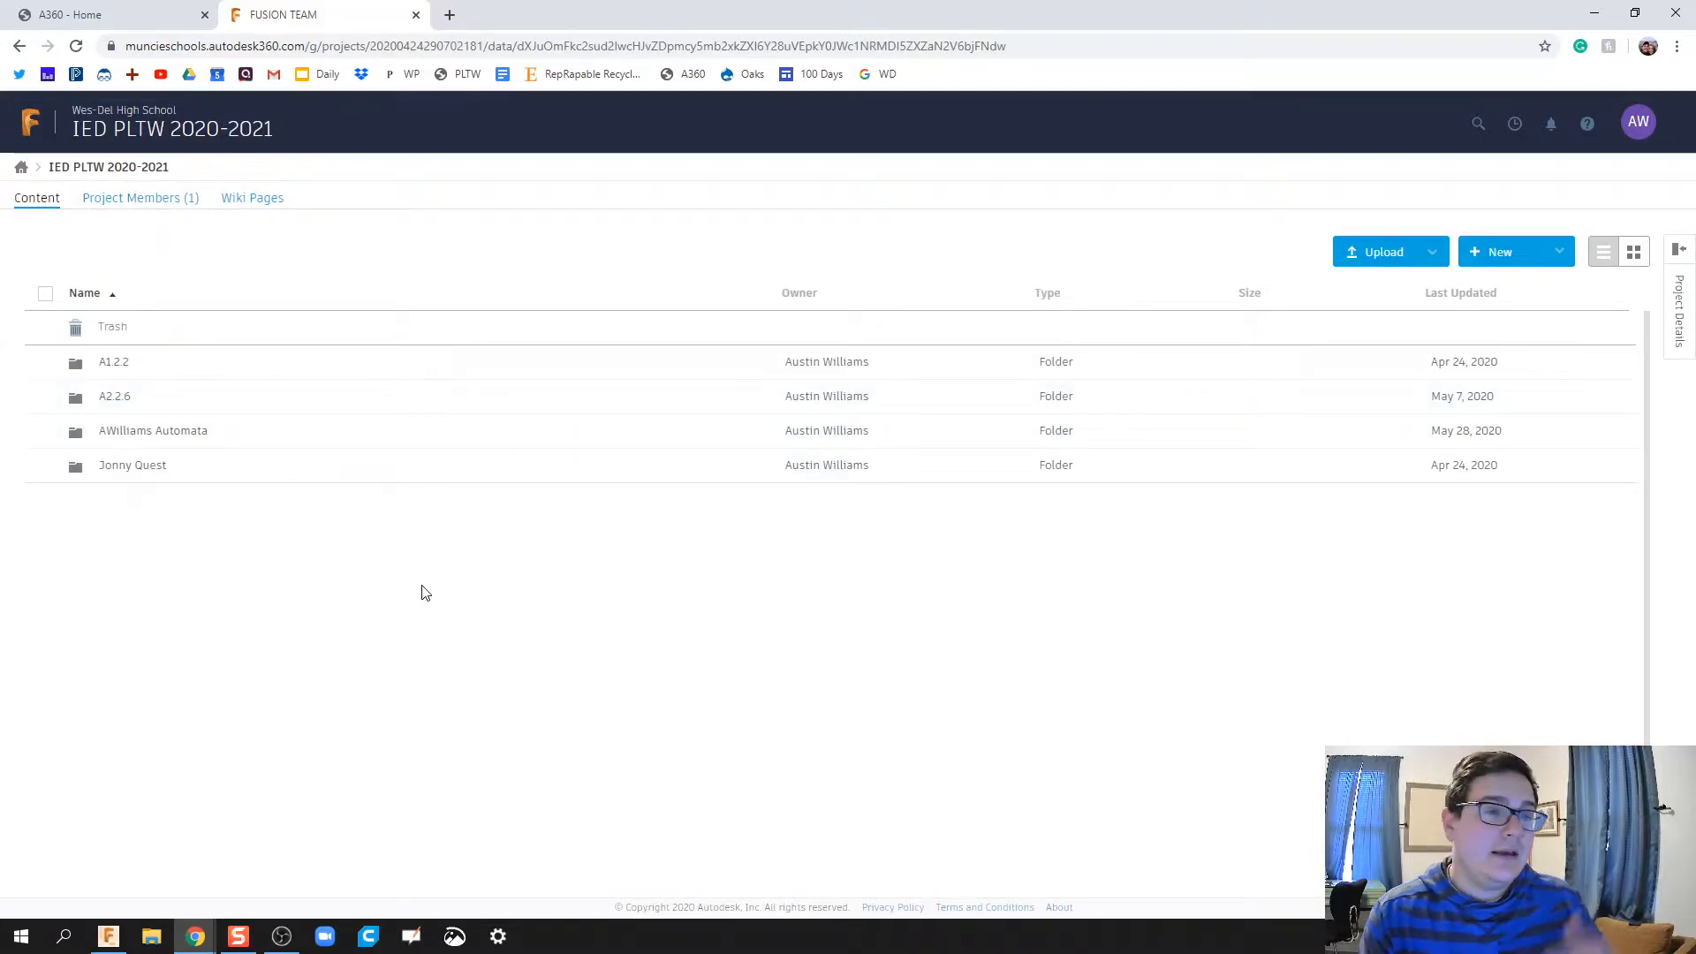
mouse_move(1187, 490)
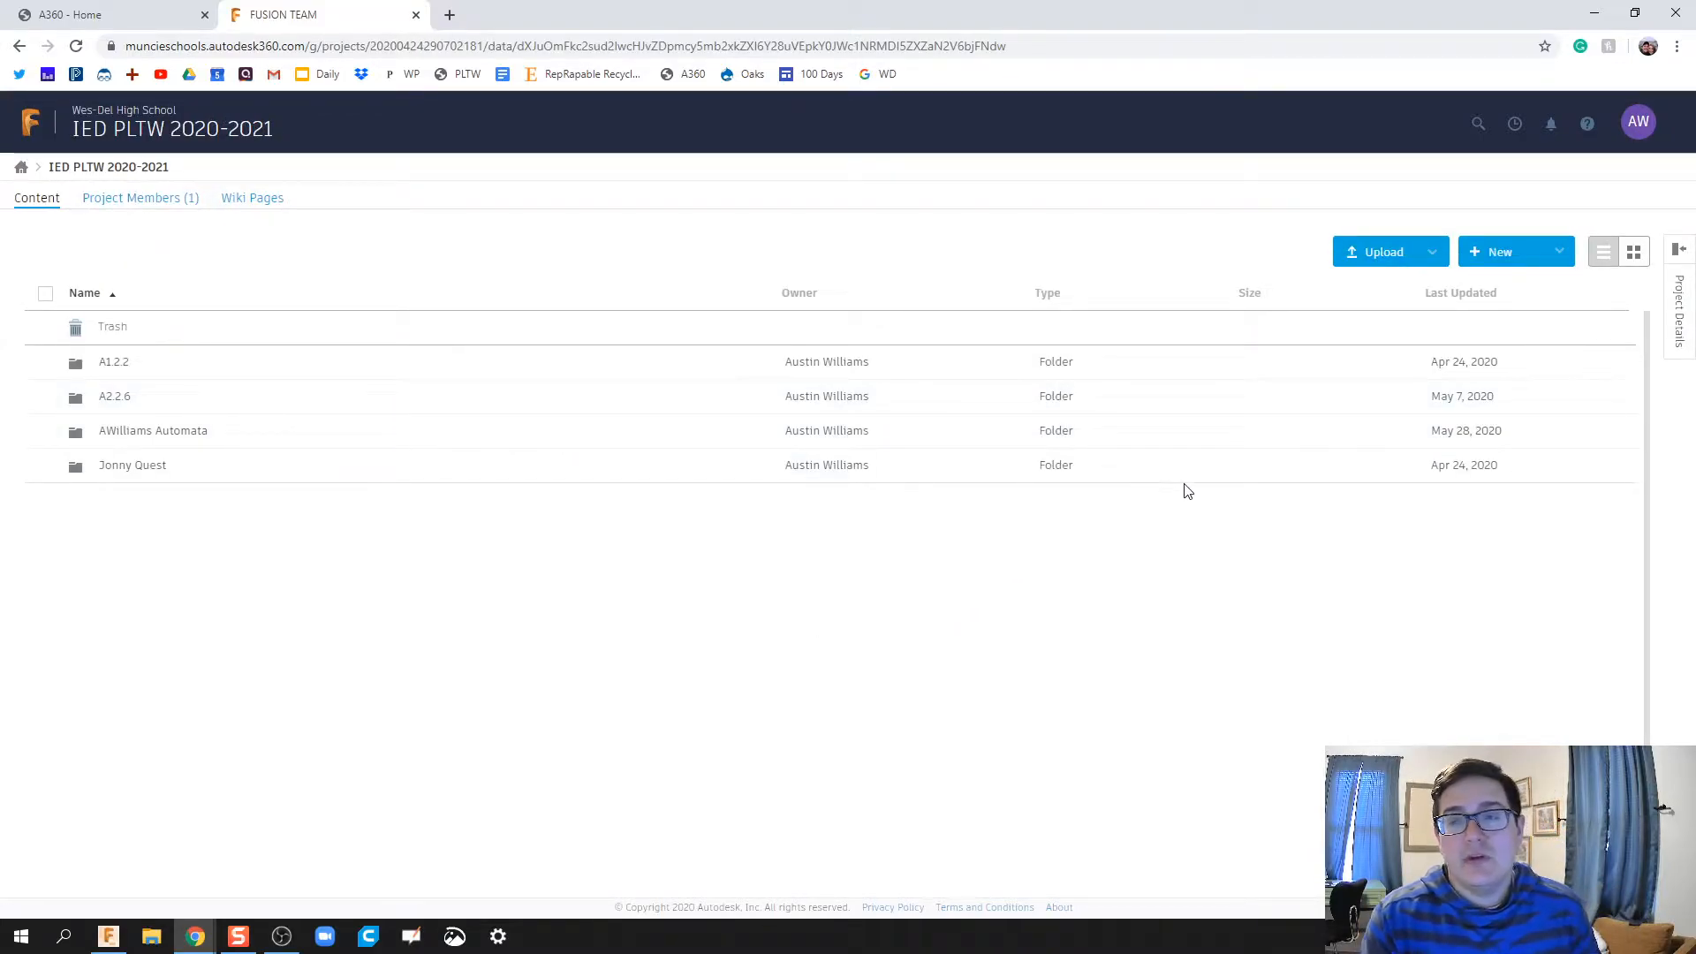
mouse_move(1514, 258)
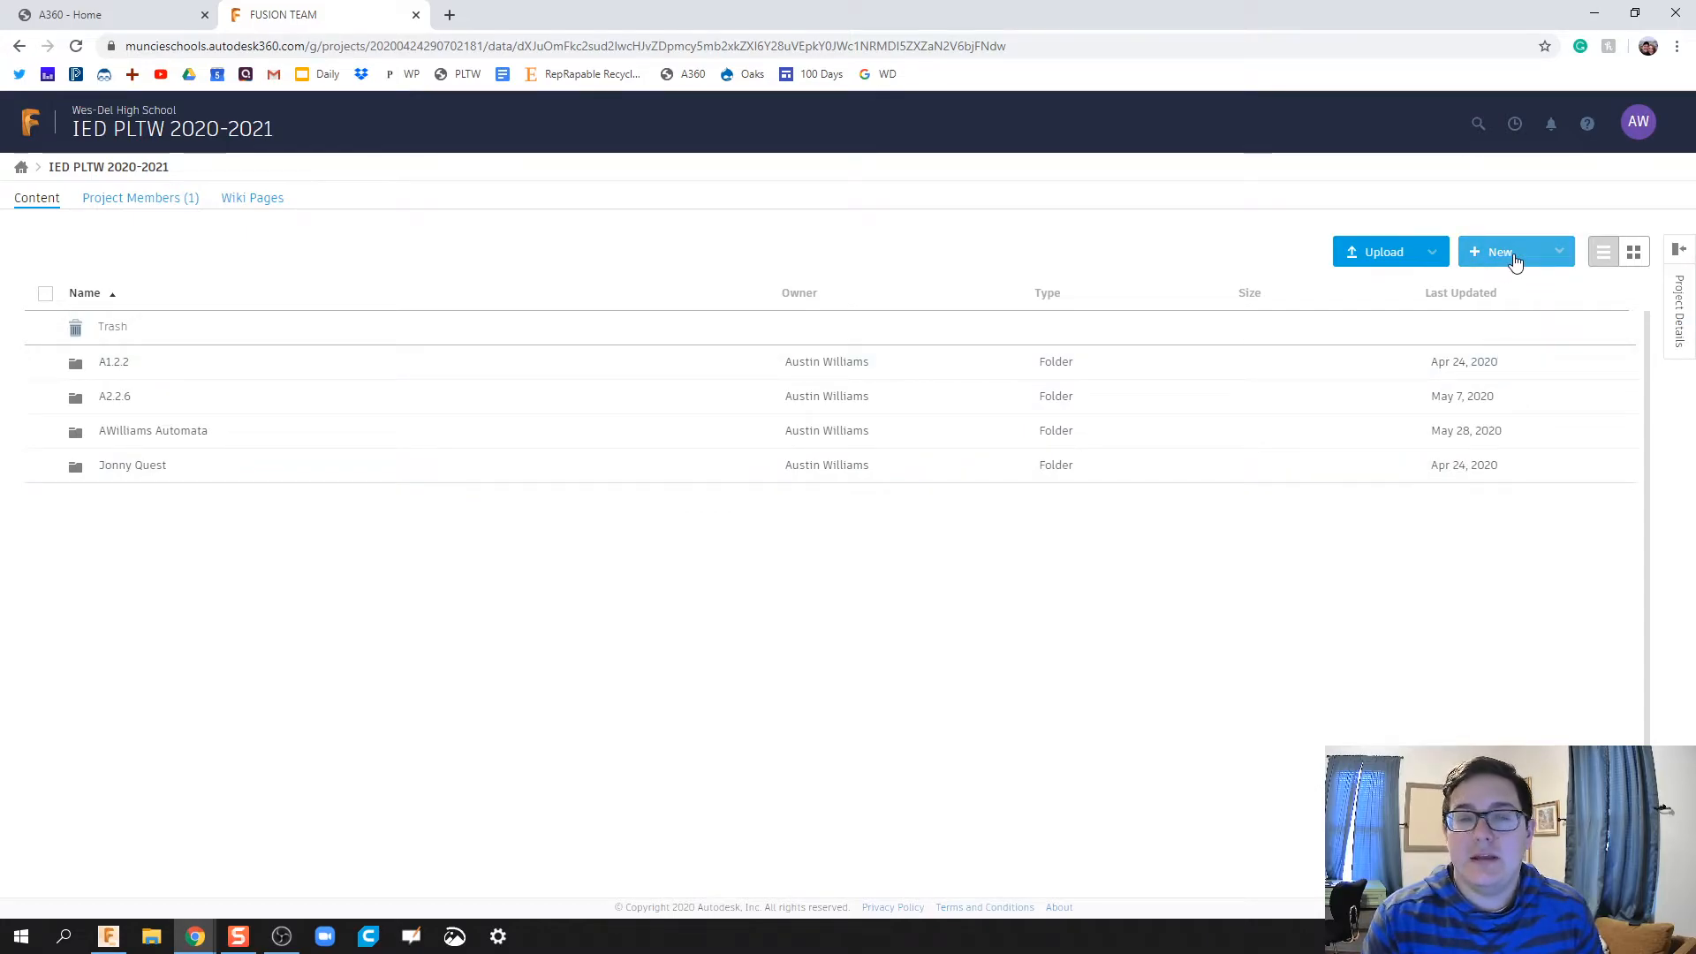
- Create a new folder named 'Test Folder' in the IED PLTW 2020-2021 project
click(1503, 250)
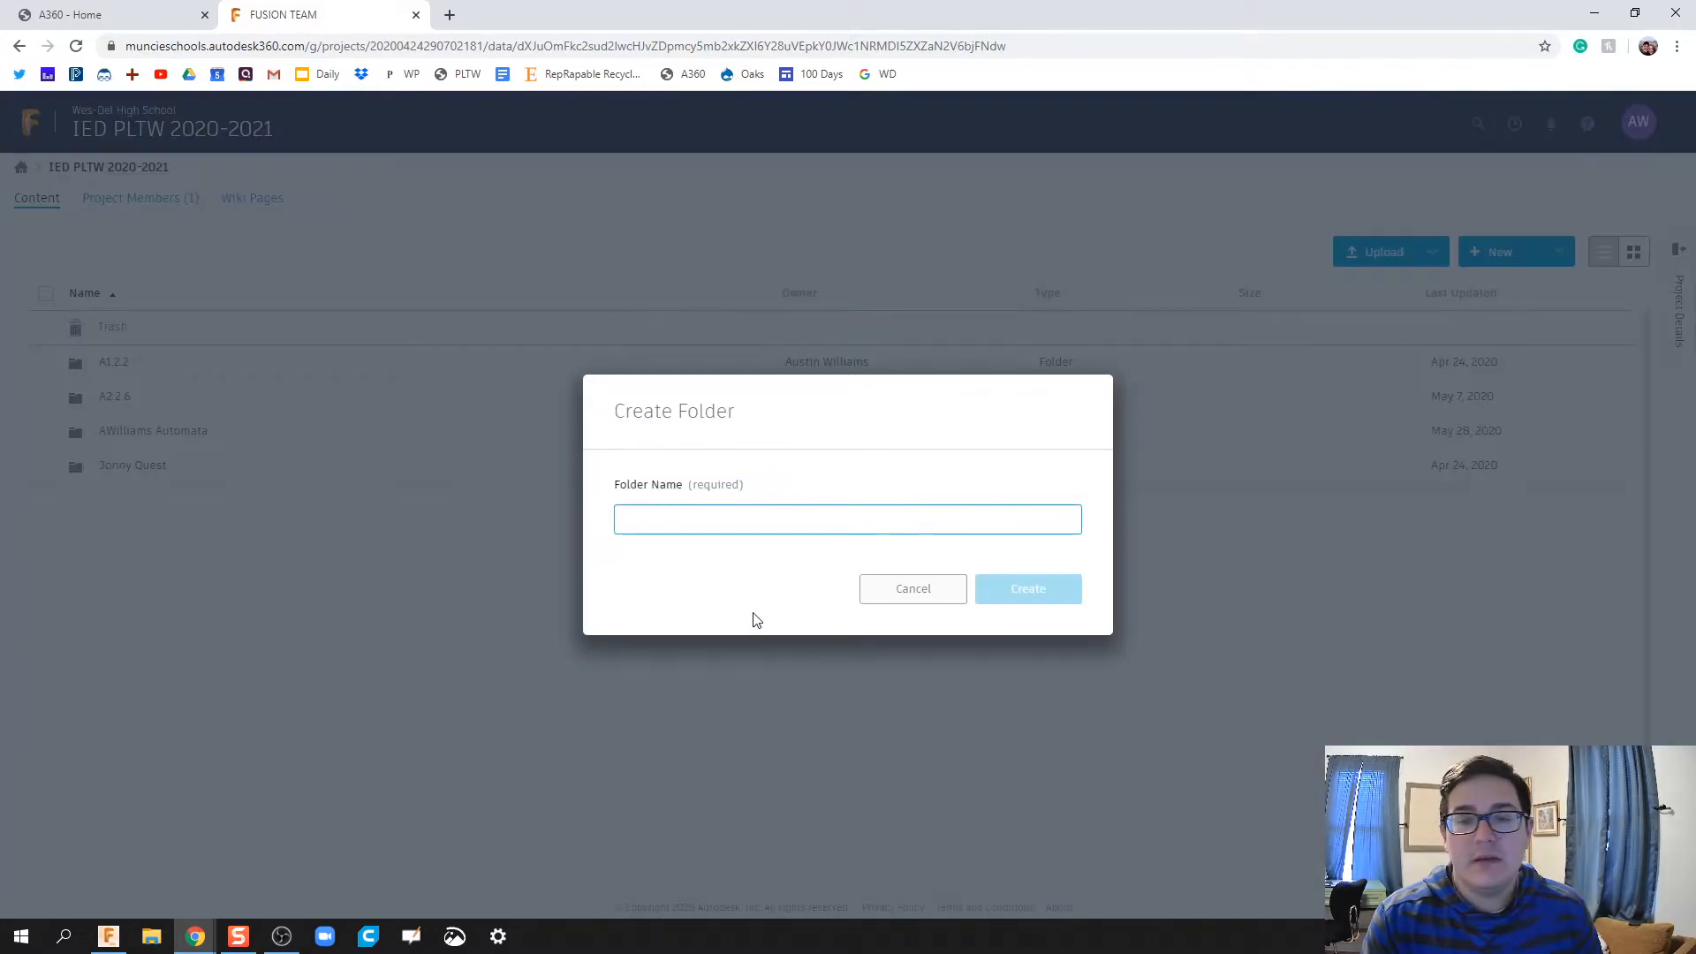
click(846, 520)
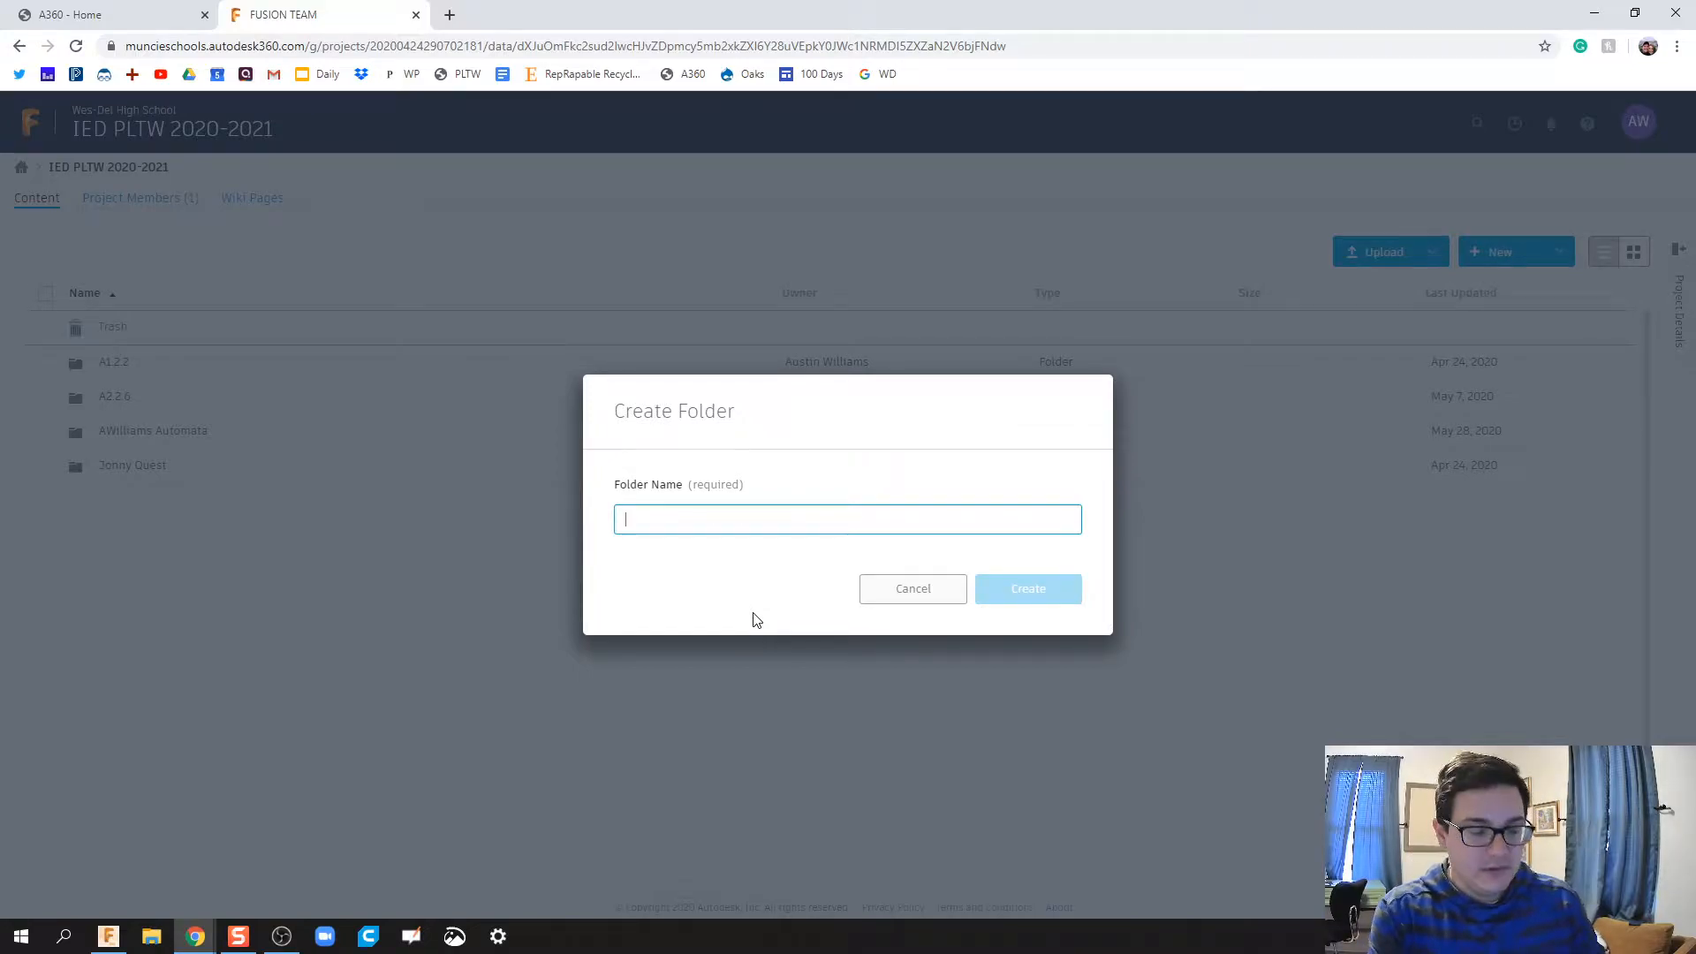
text(Test)
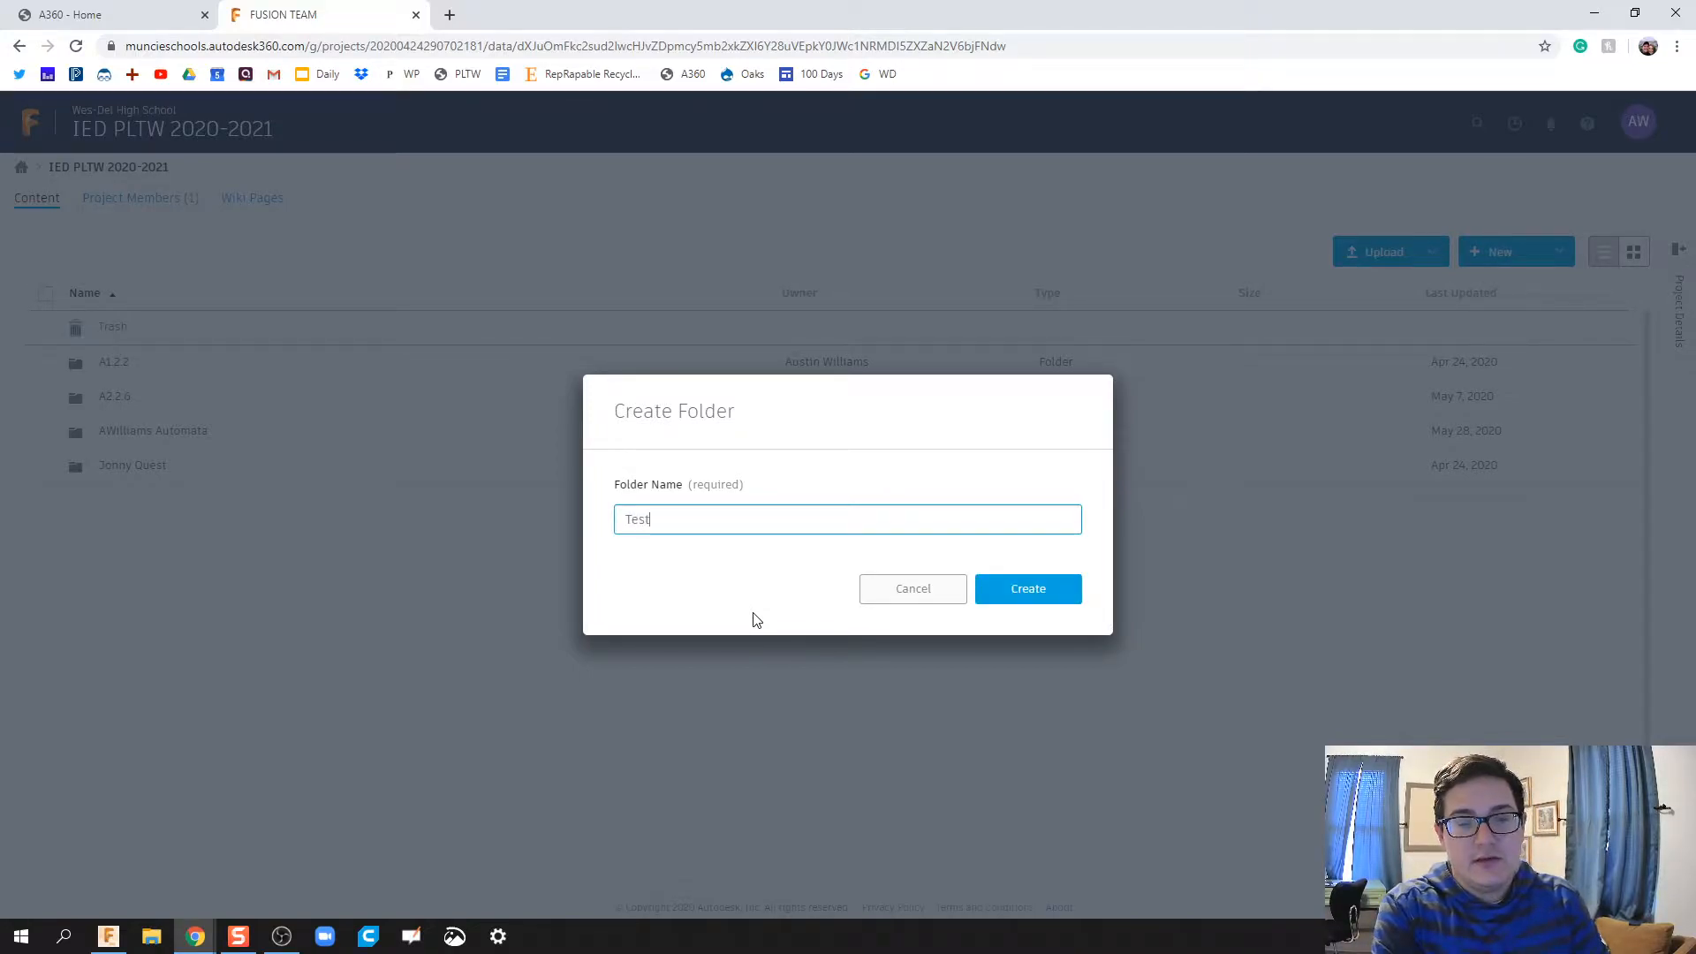
click(1026, 589)
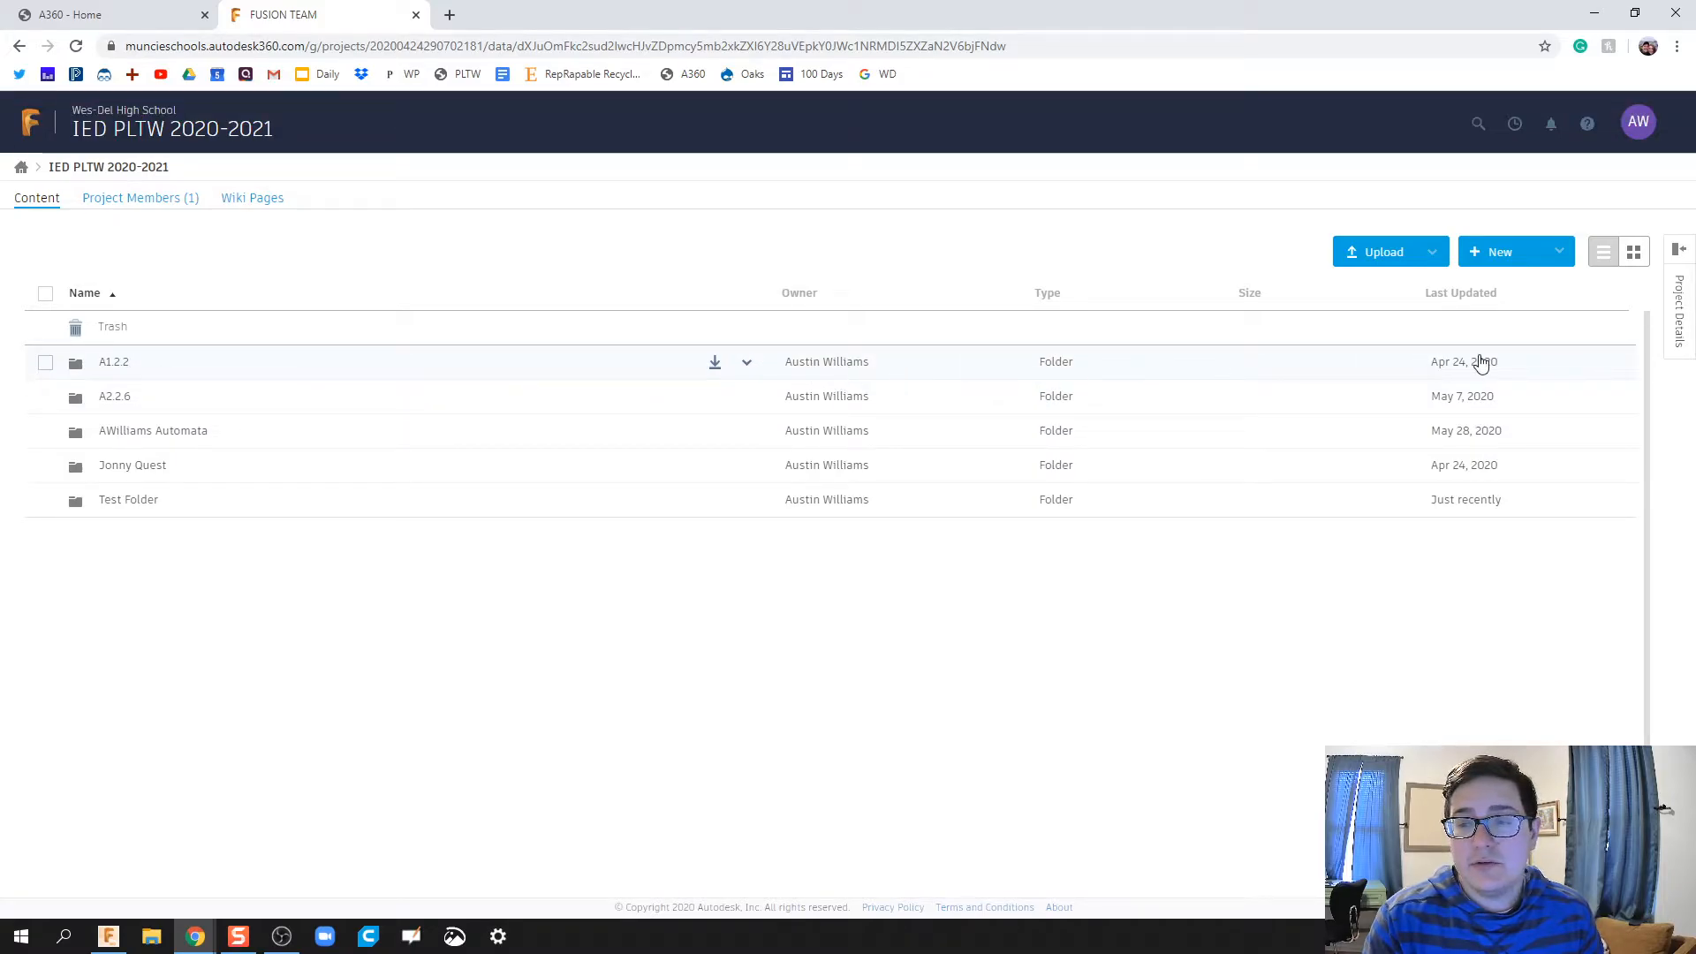
click(745, 360)
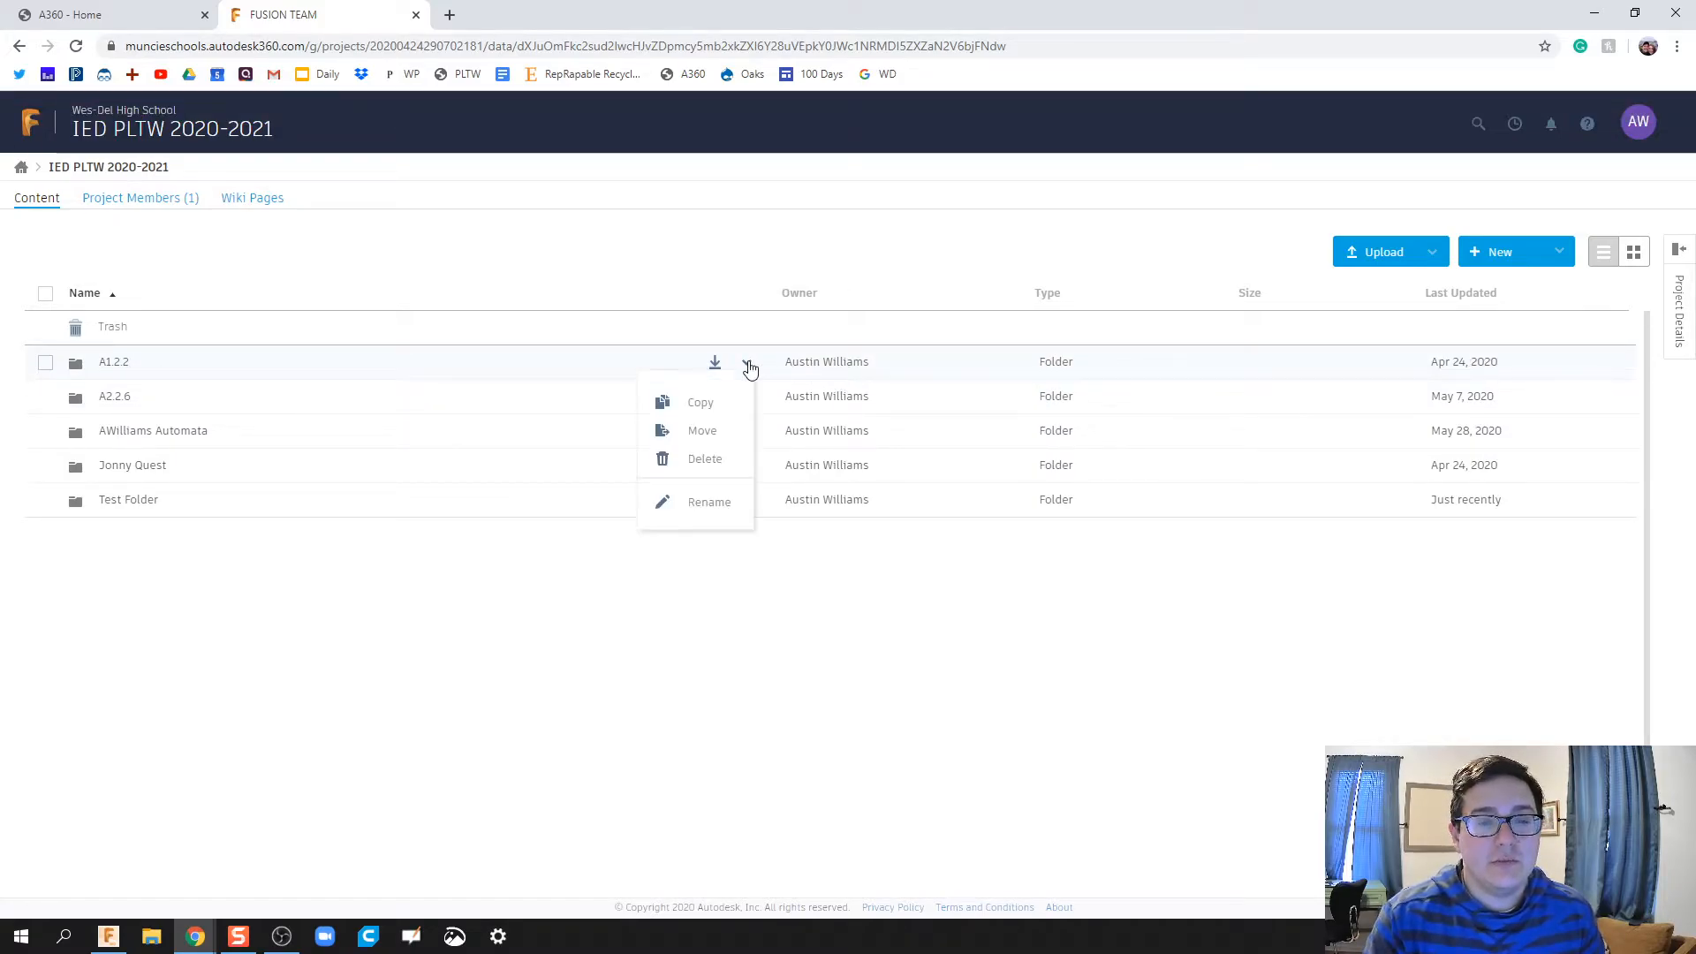
click(748, 499)
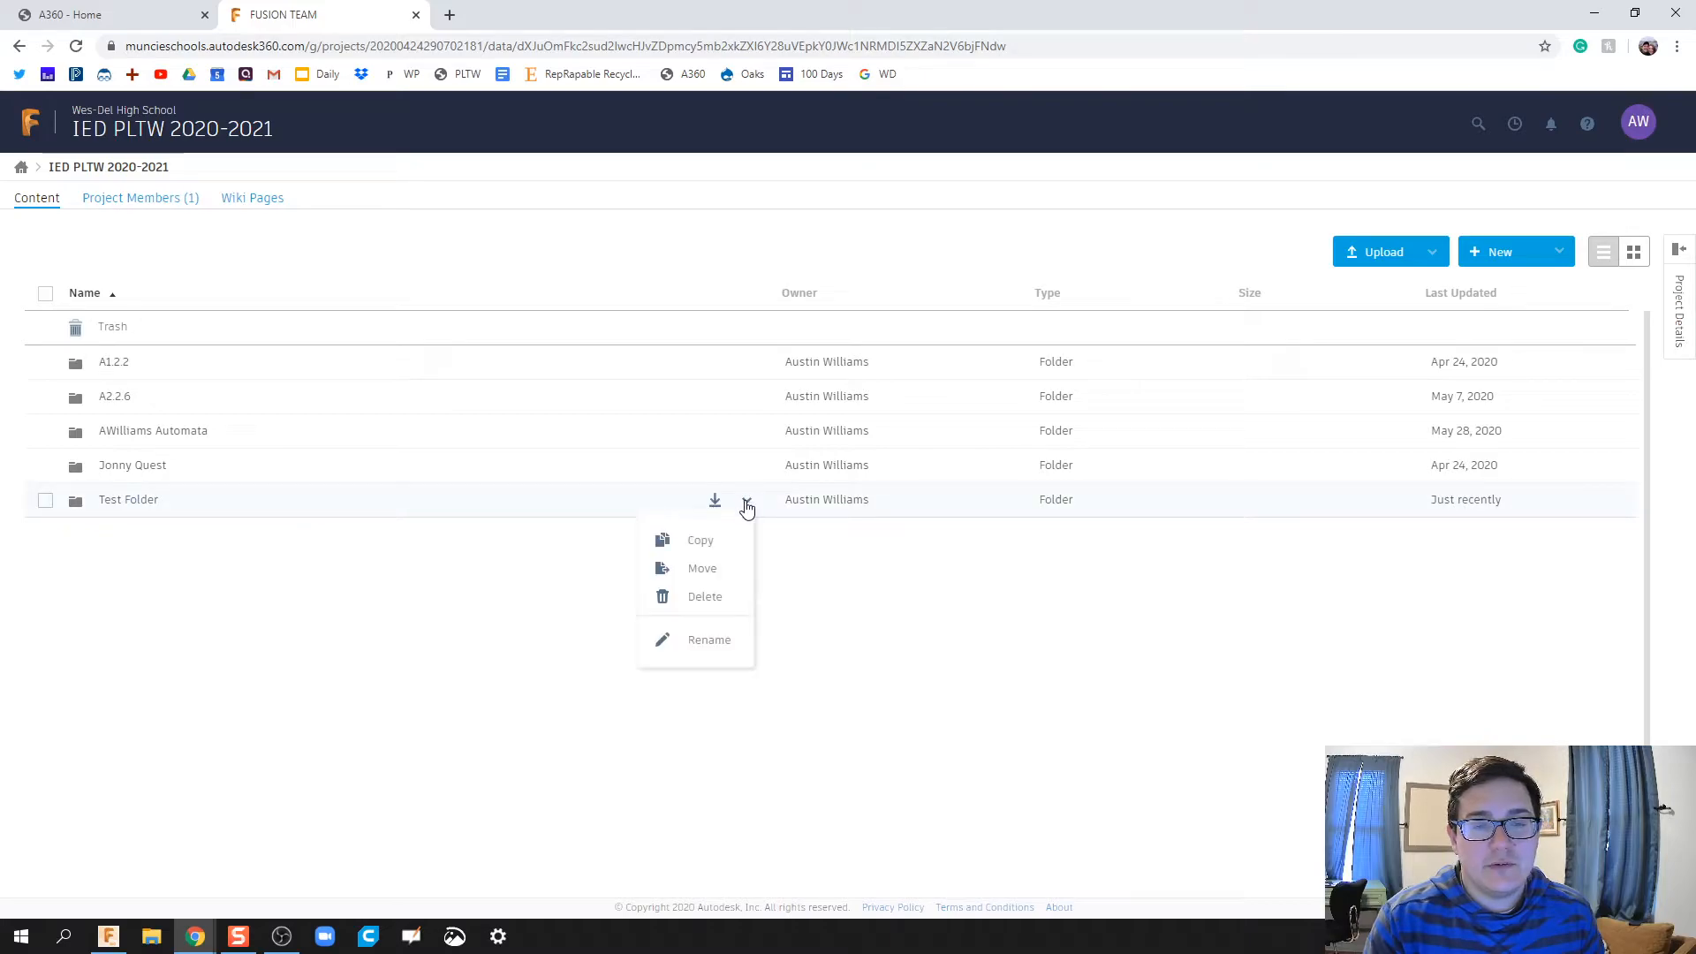
mouse_move(705, 595)
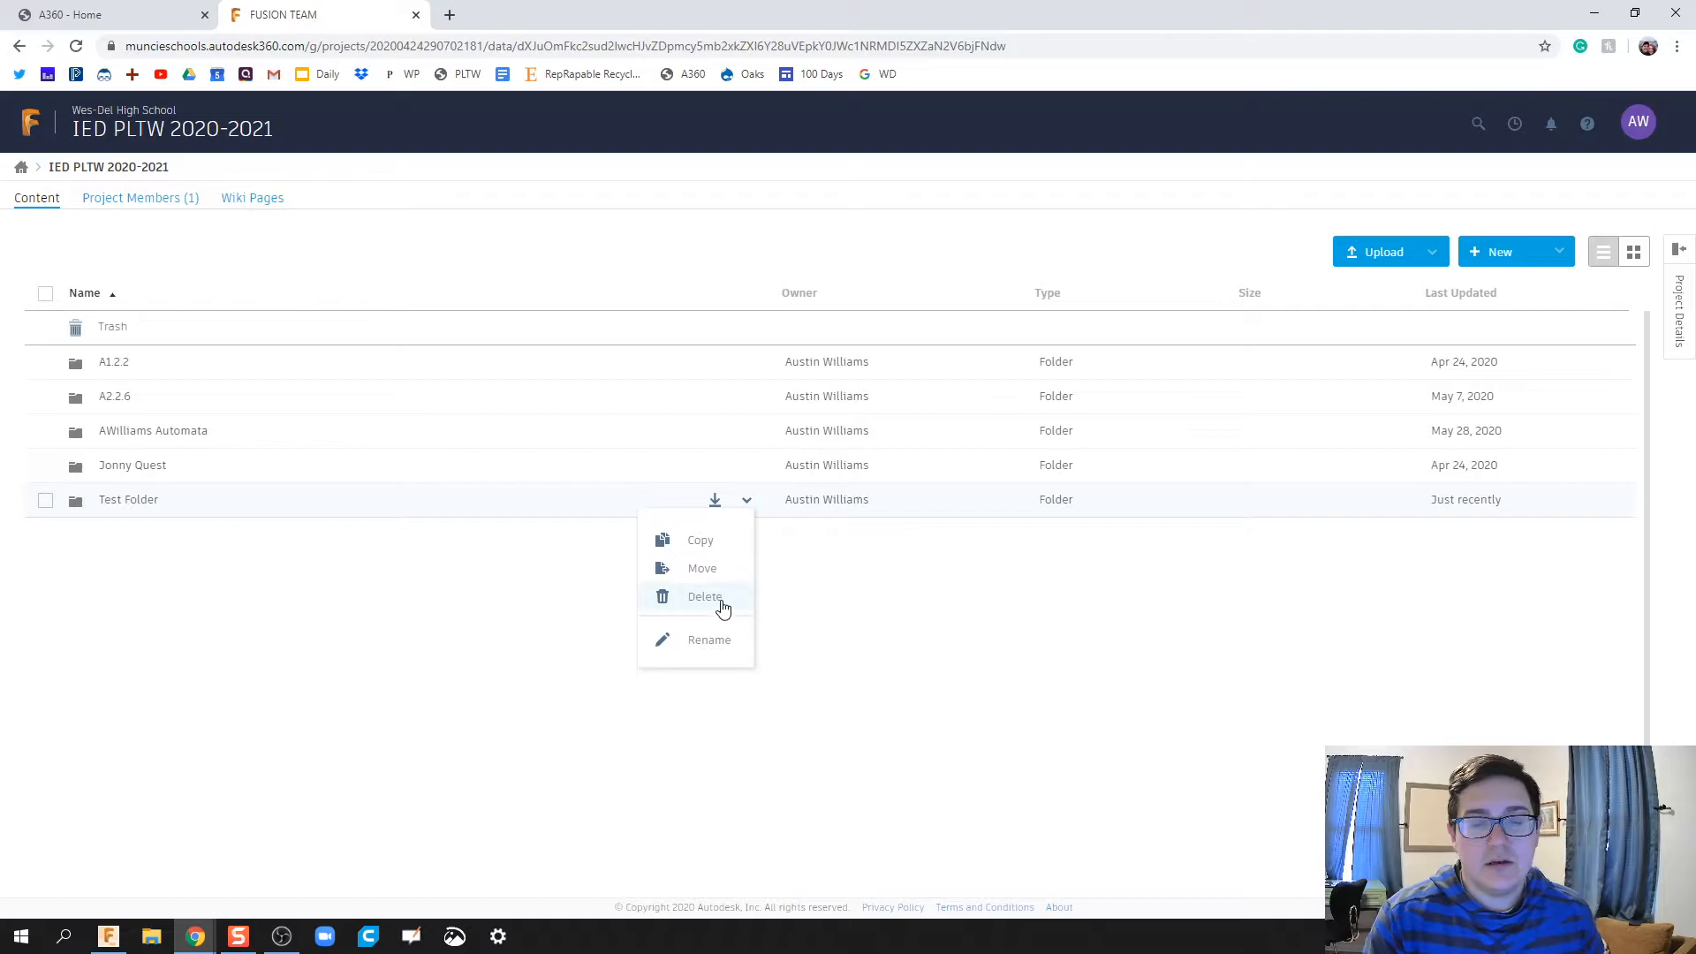
click(789, 562)
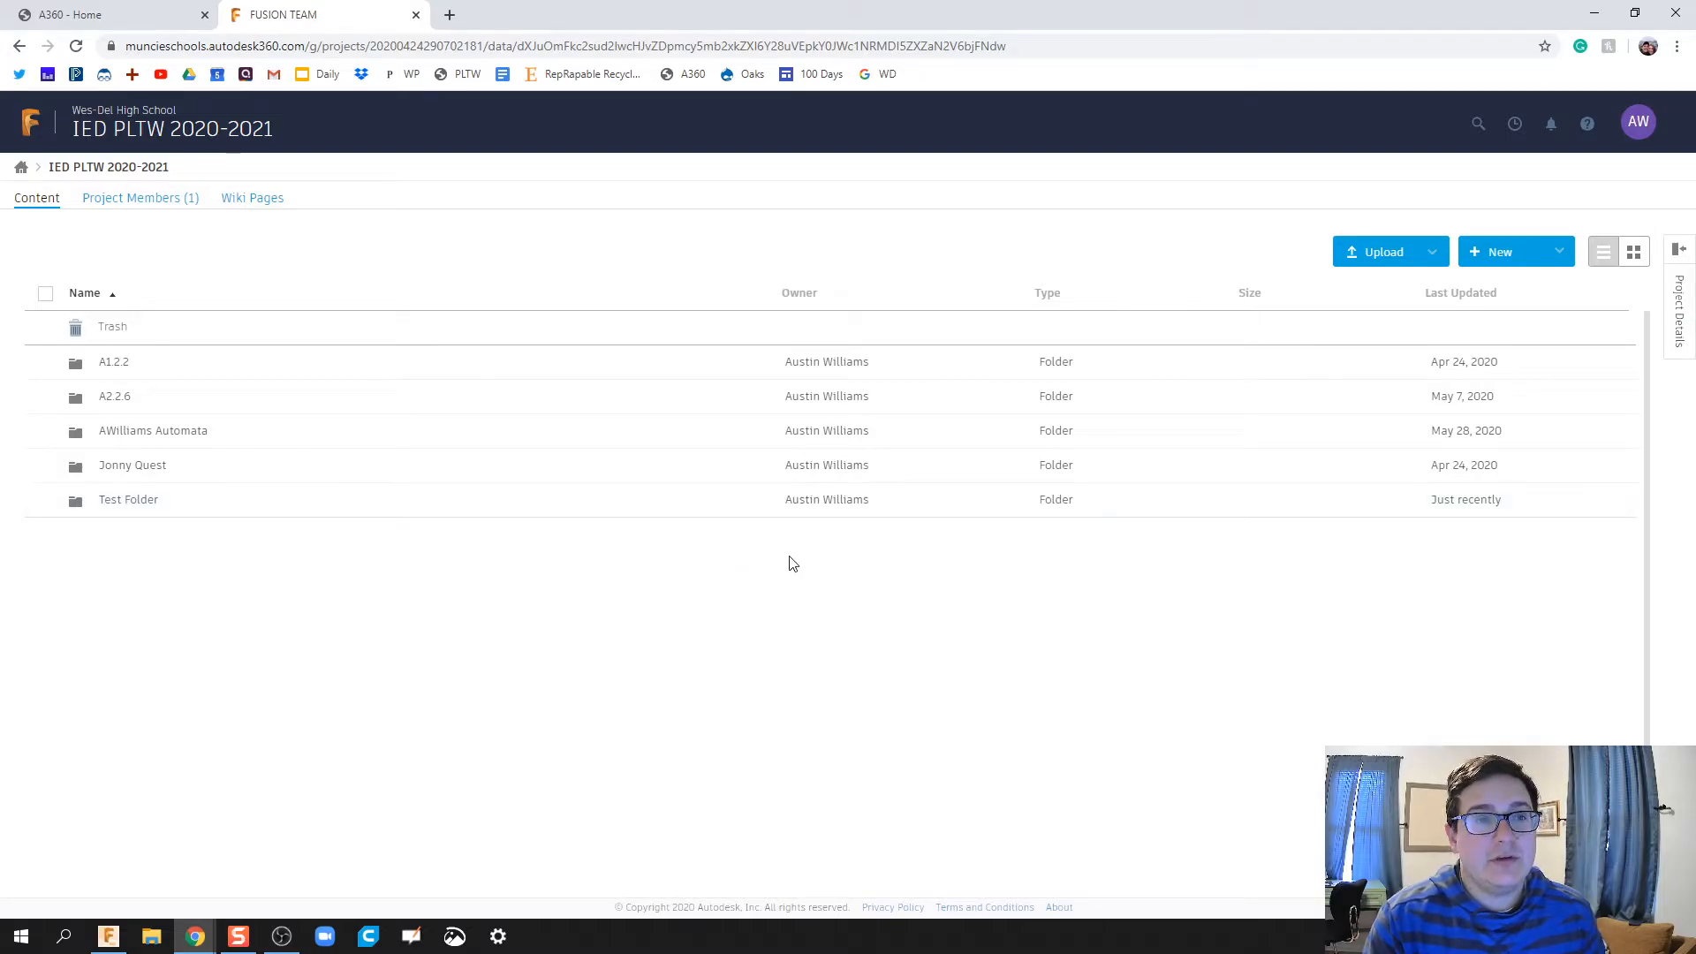
mouse_move(524, 788)
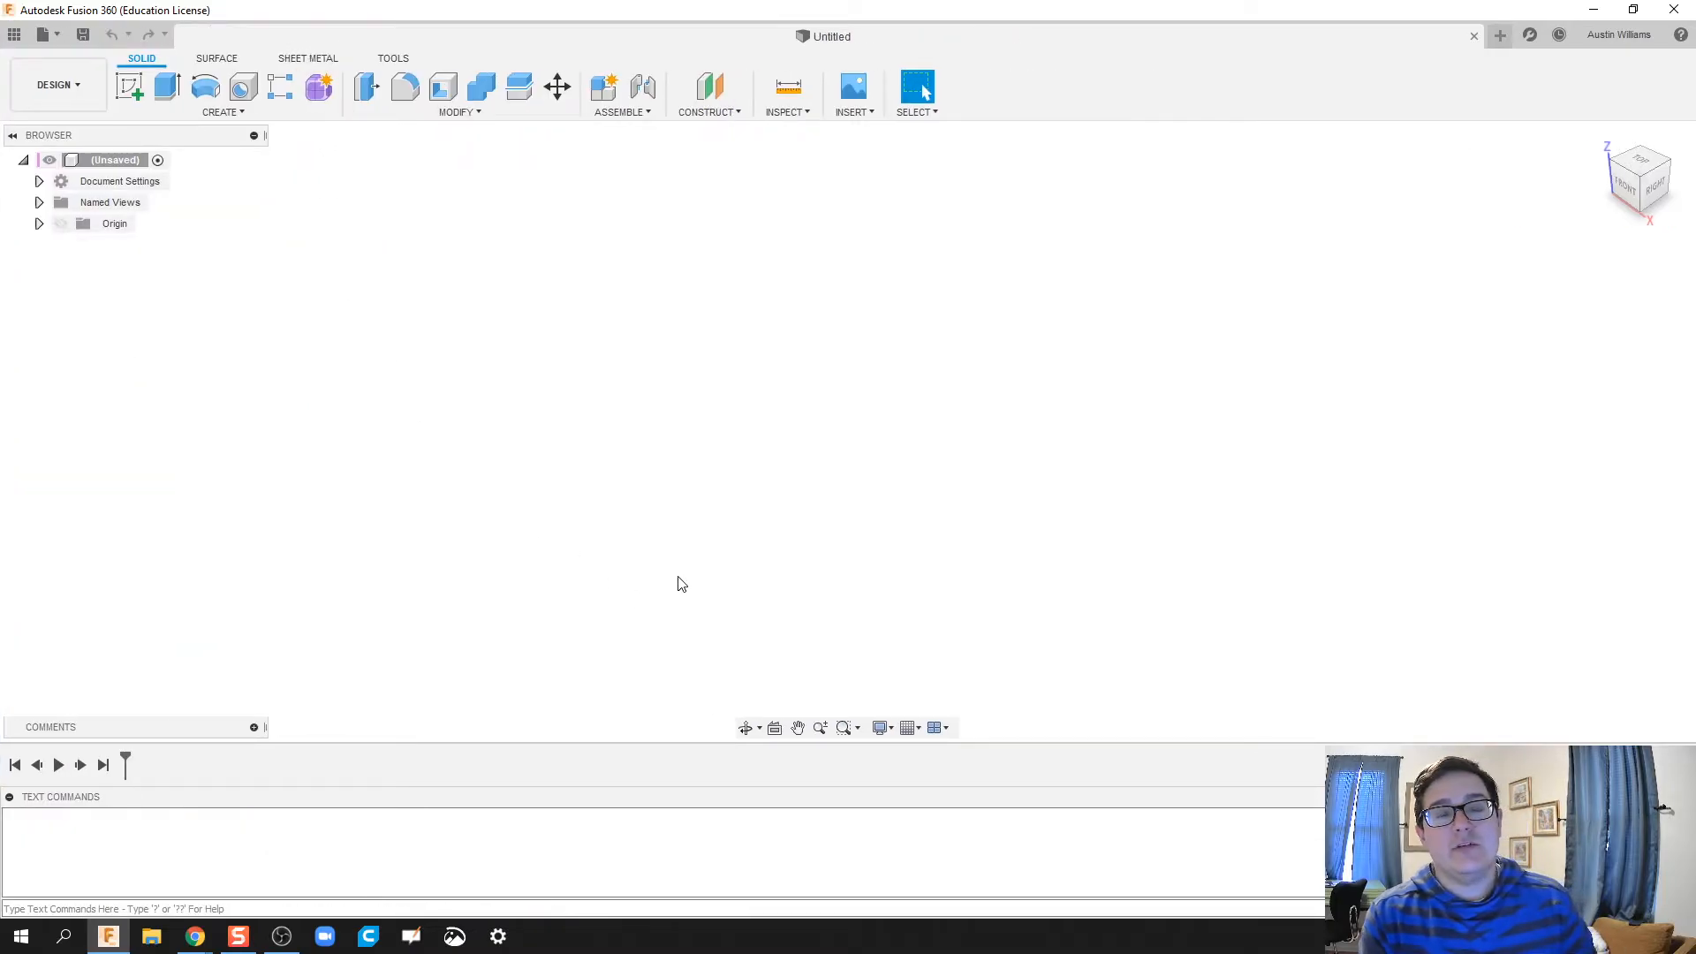
mouse_move(43, 34)
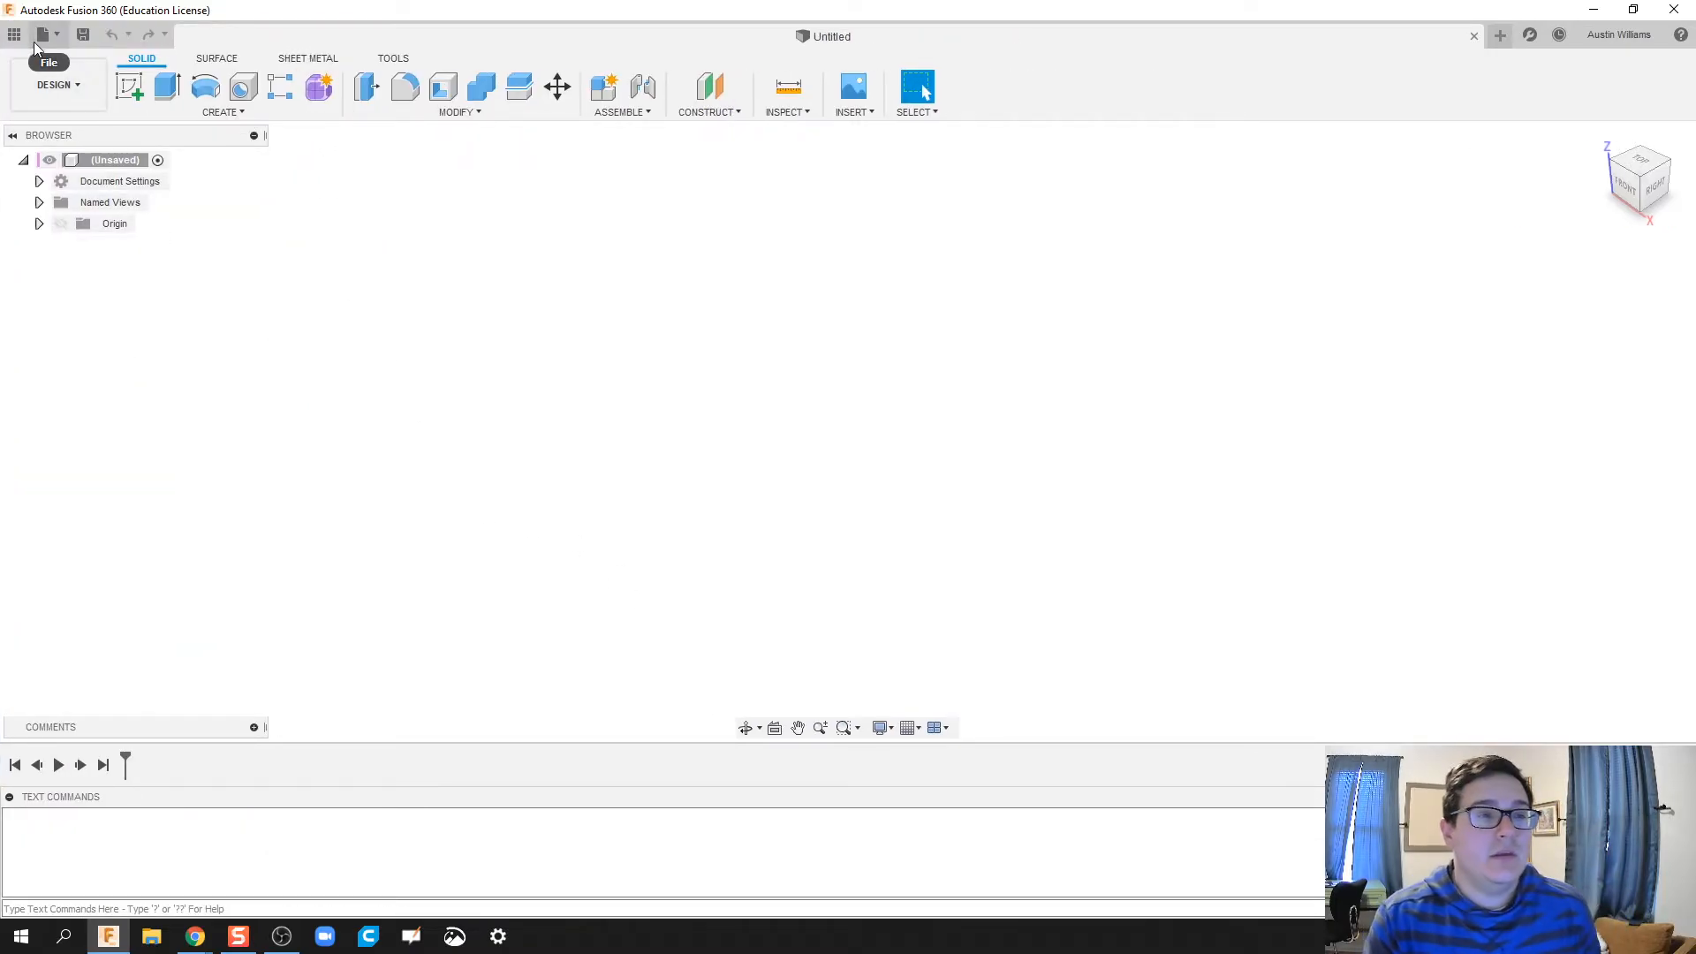
mouse_move(16, 36)
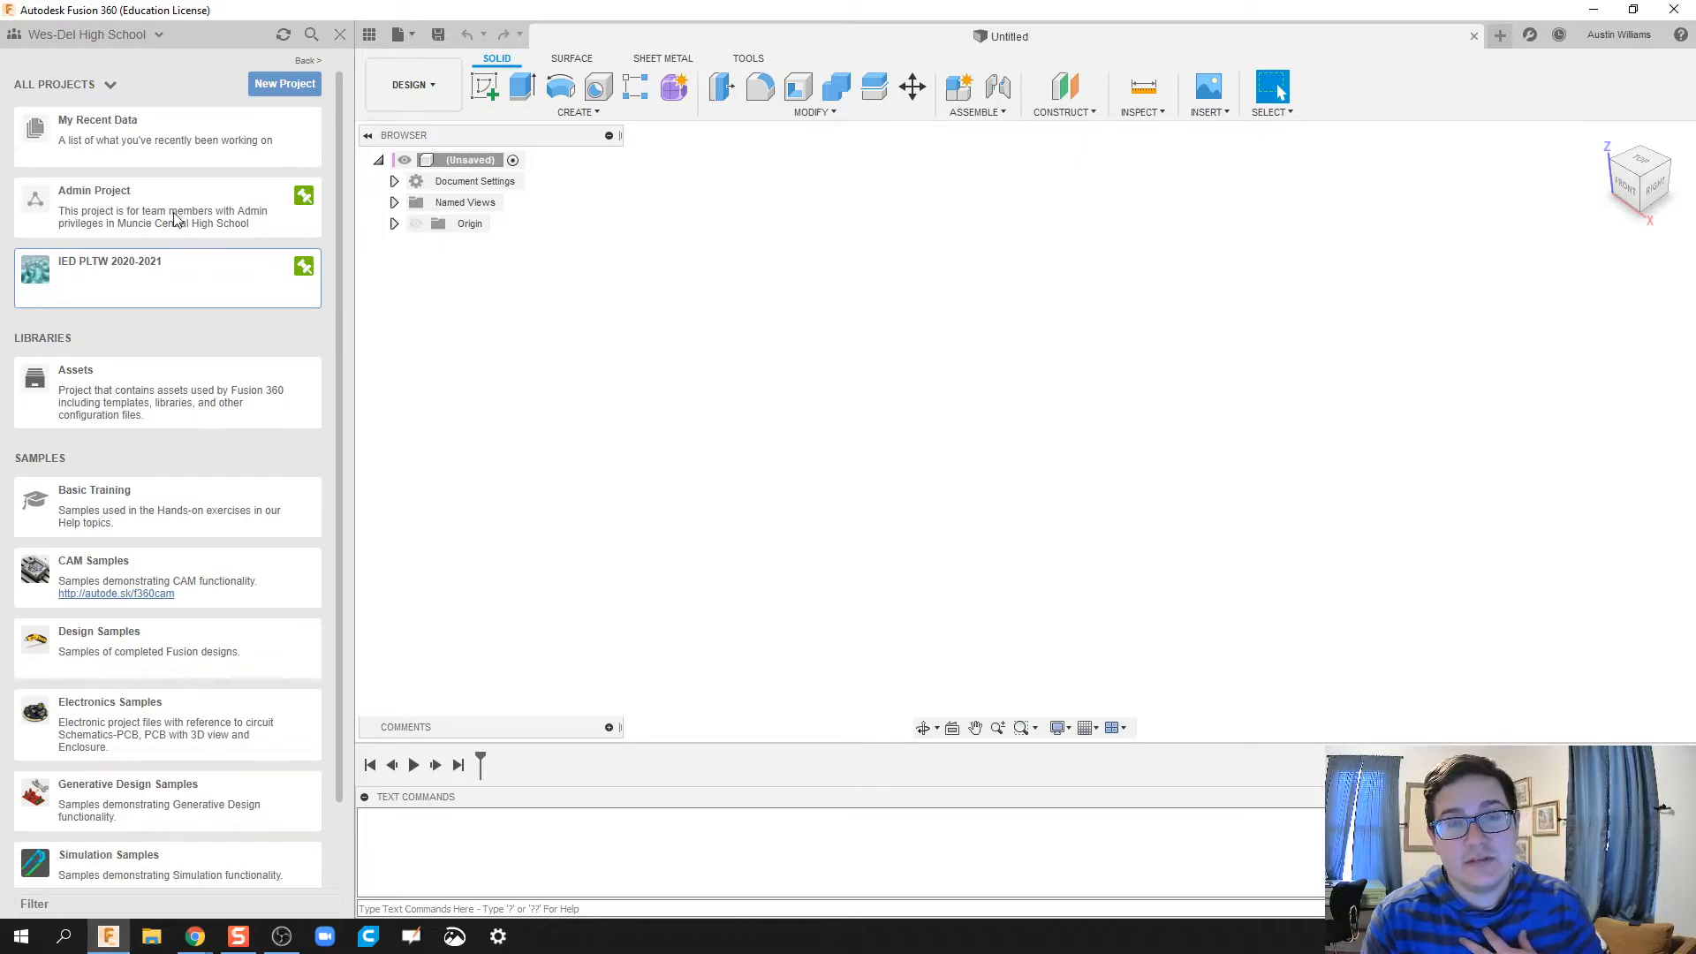
mouse_move(184, 293)
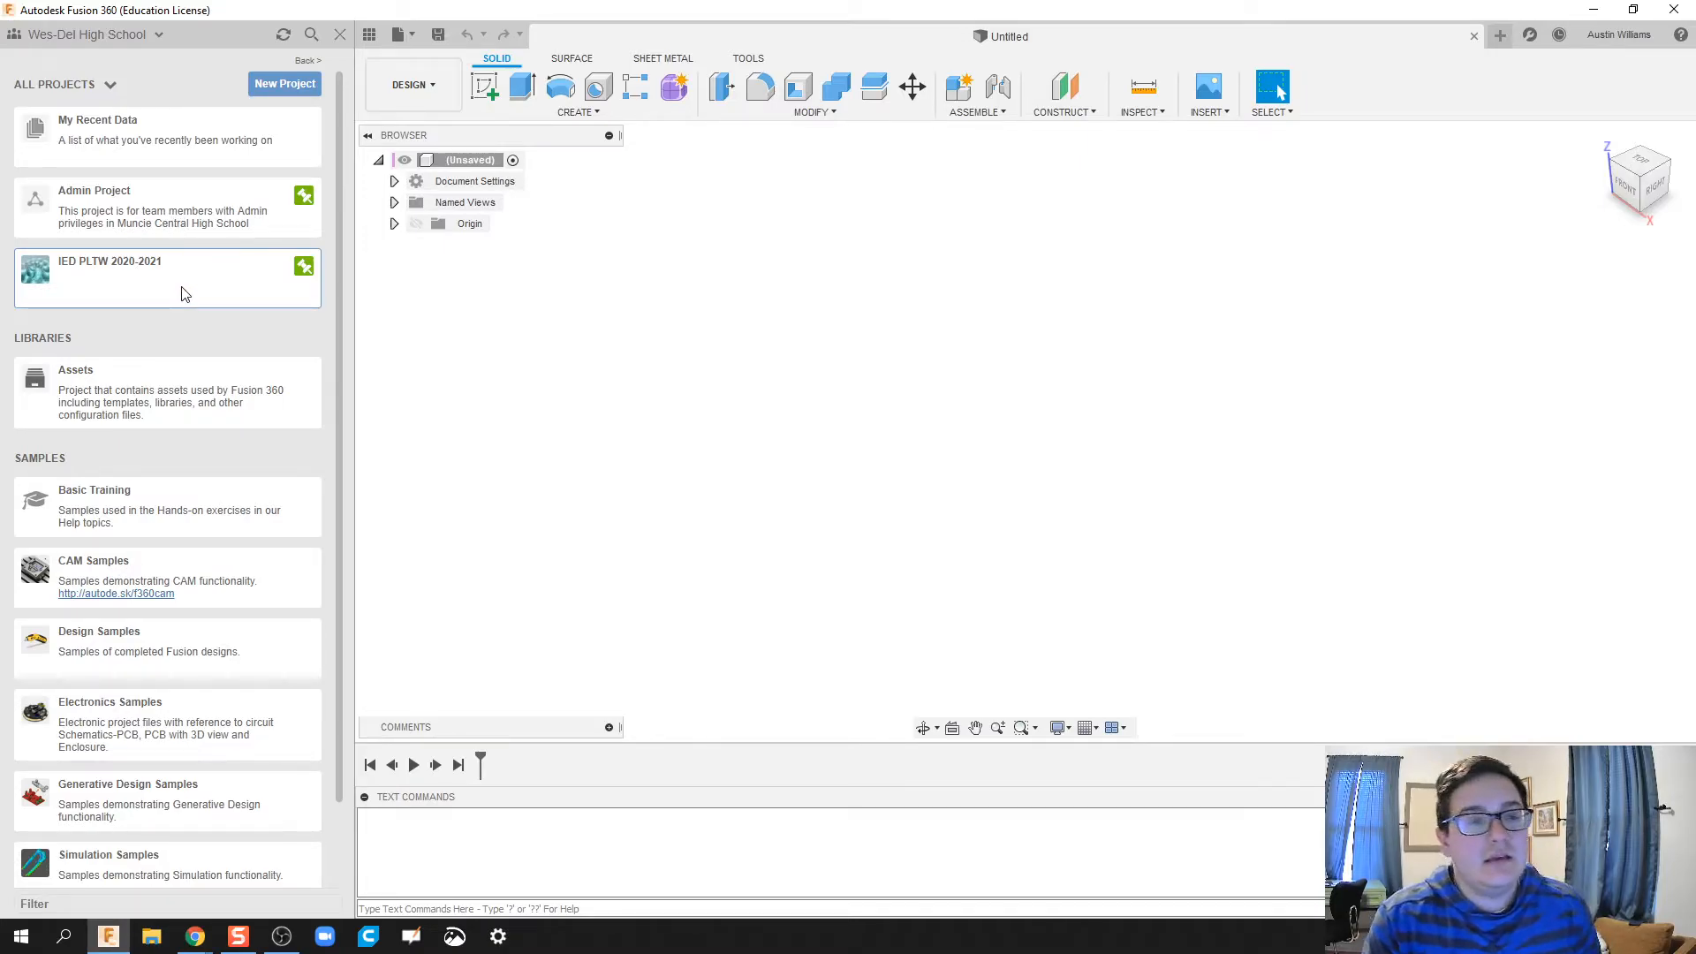
- Browse into the IED PLTW 2020-2021 project in the Data Panel and start a new folder named 'Test F...'
double_click(108, 261)
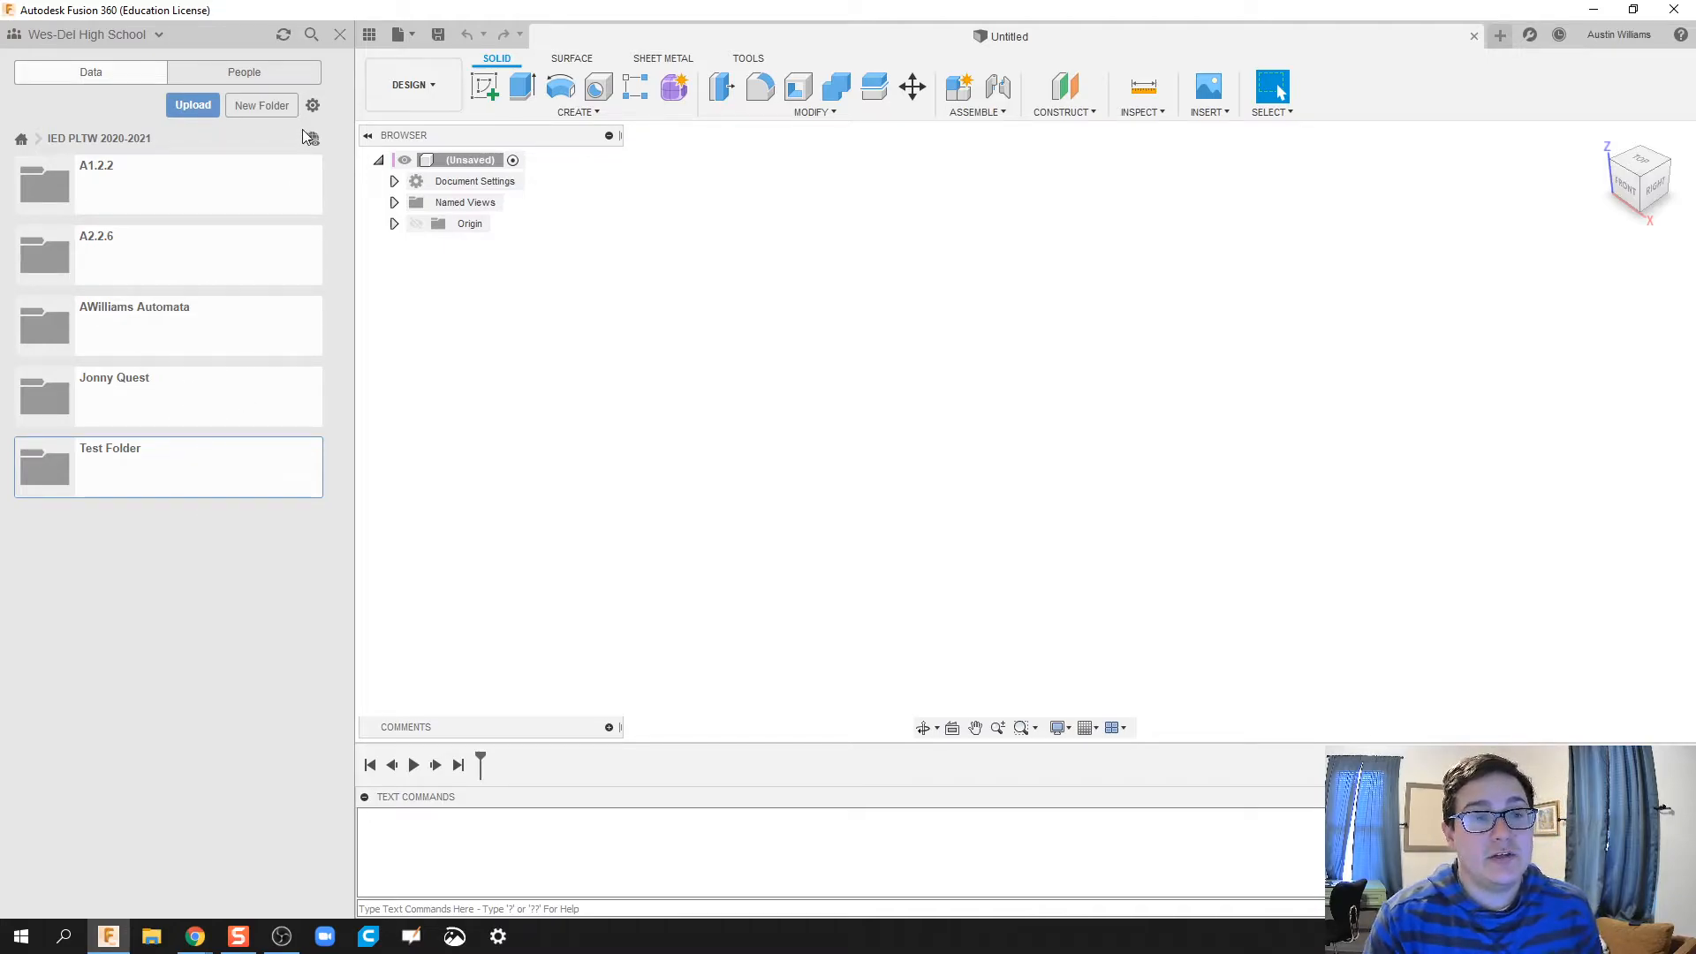
click(262, 104)
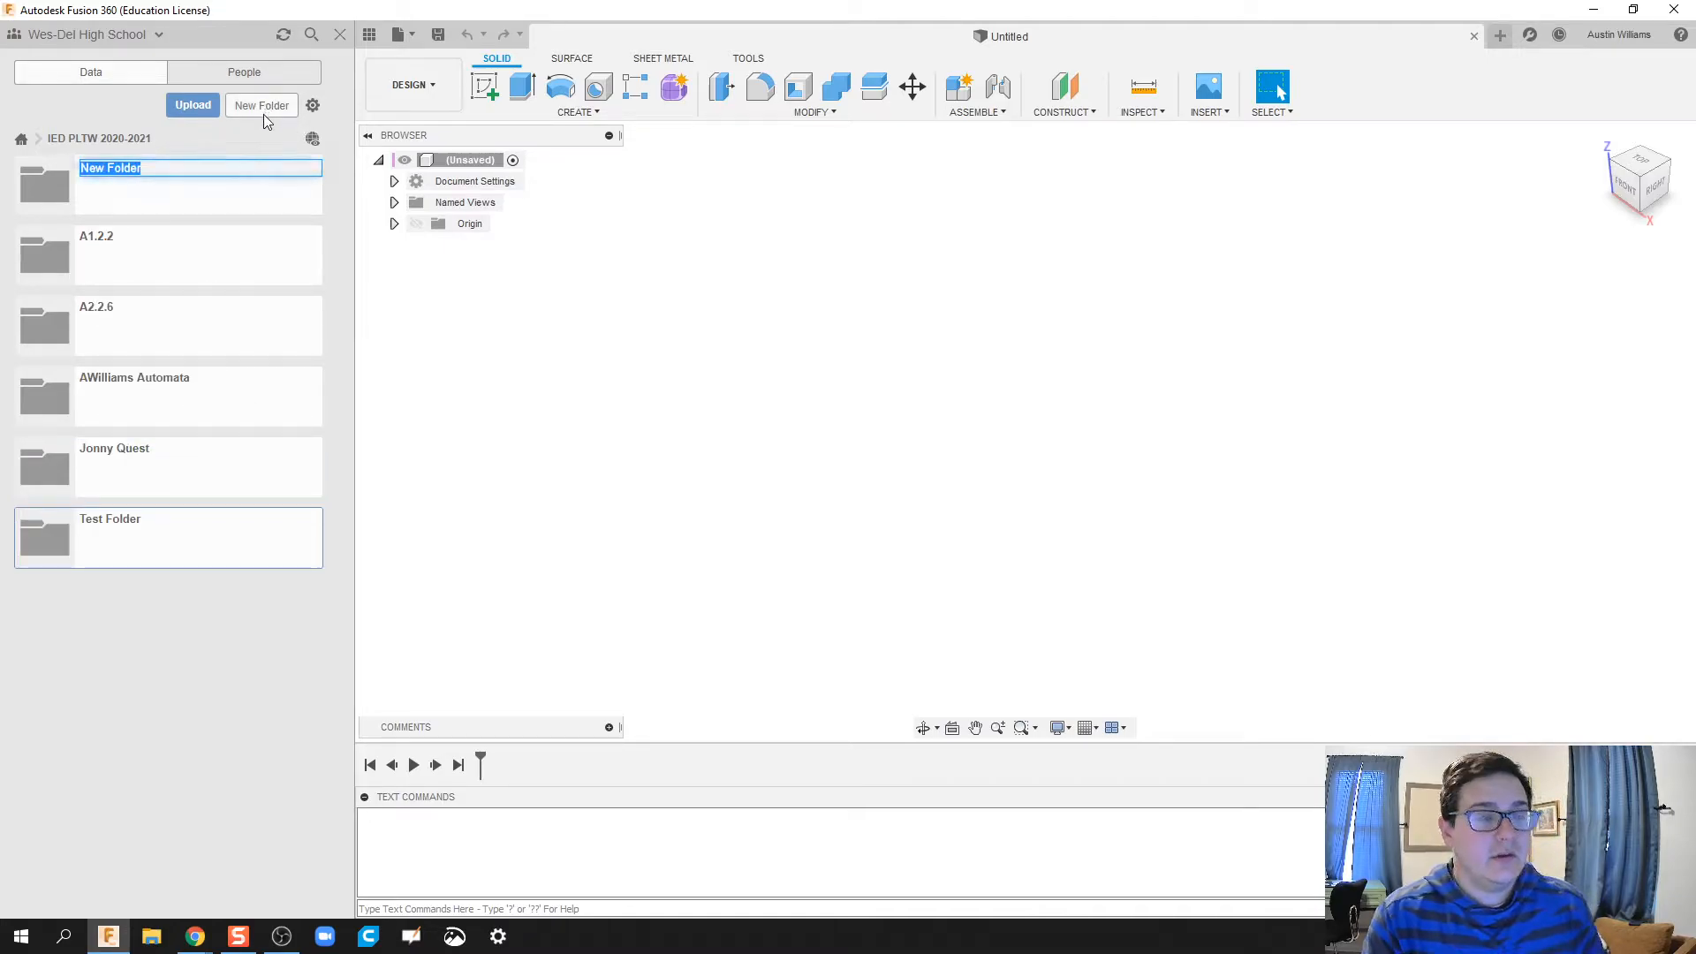
text(Test F)
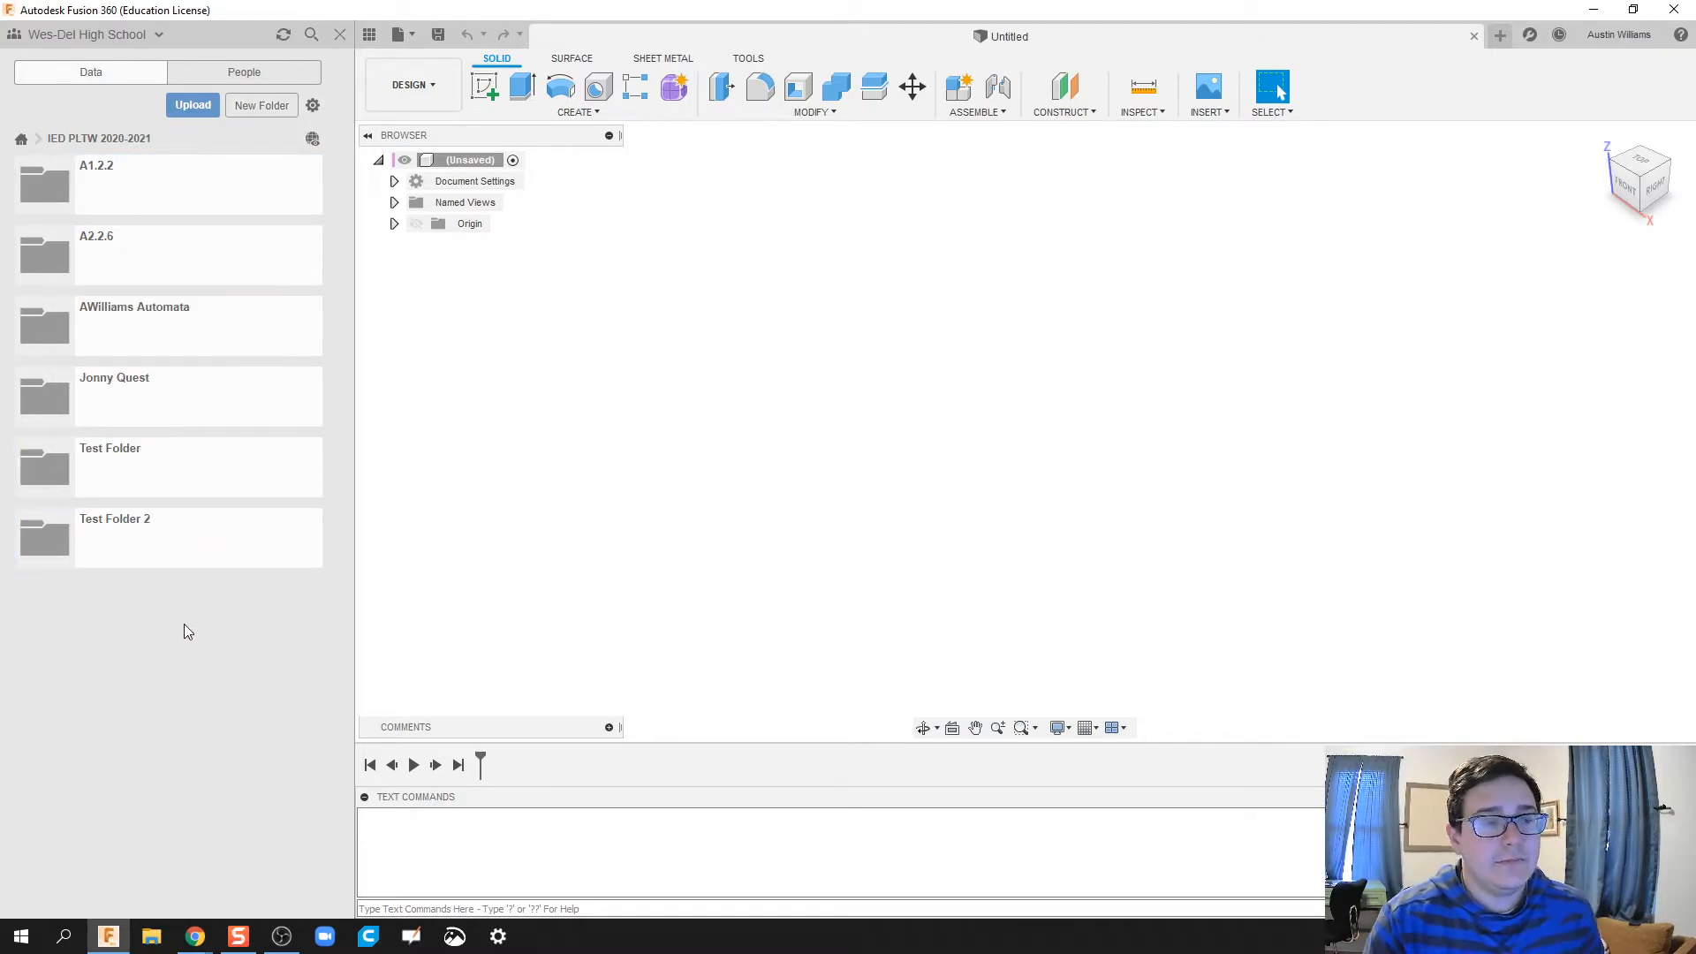
mouse_move(157, 476)
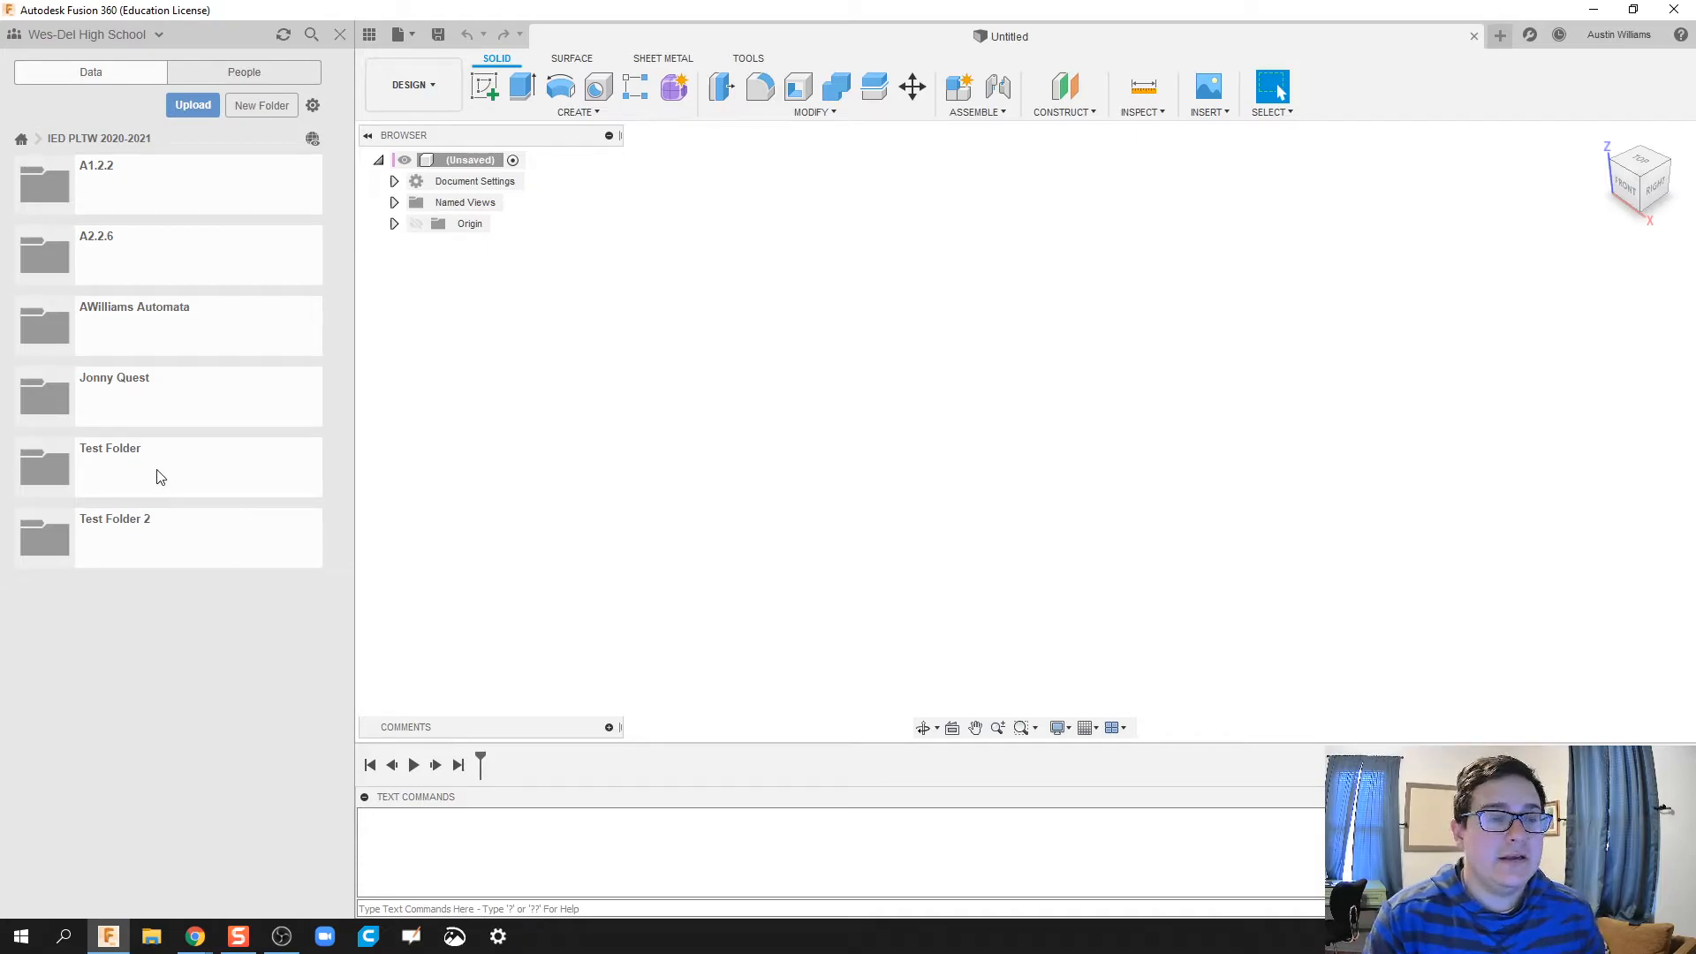
- Delete Test Folder 2 from the project and confirm the deletion
right_click(113, 536)
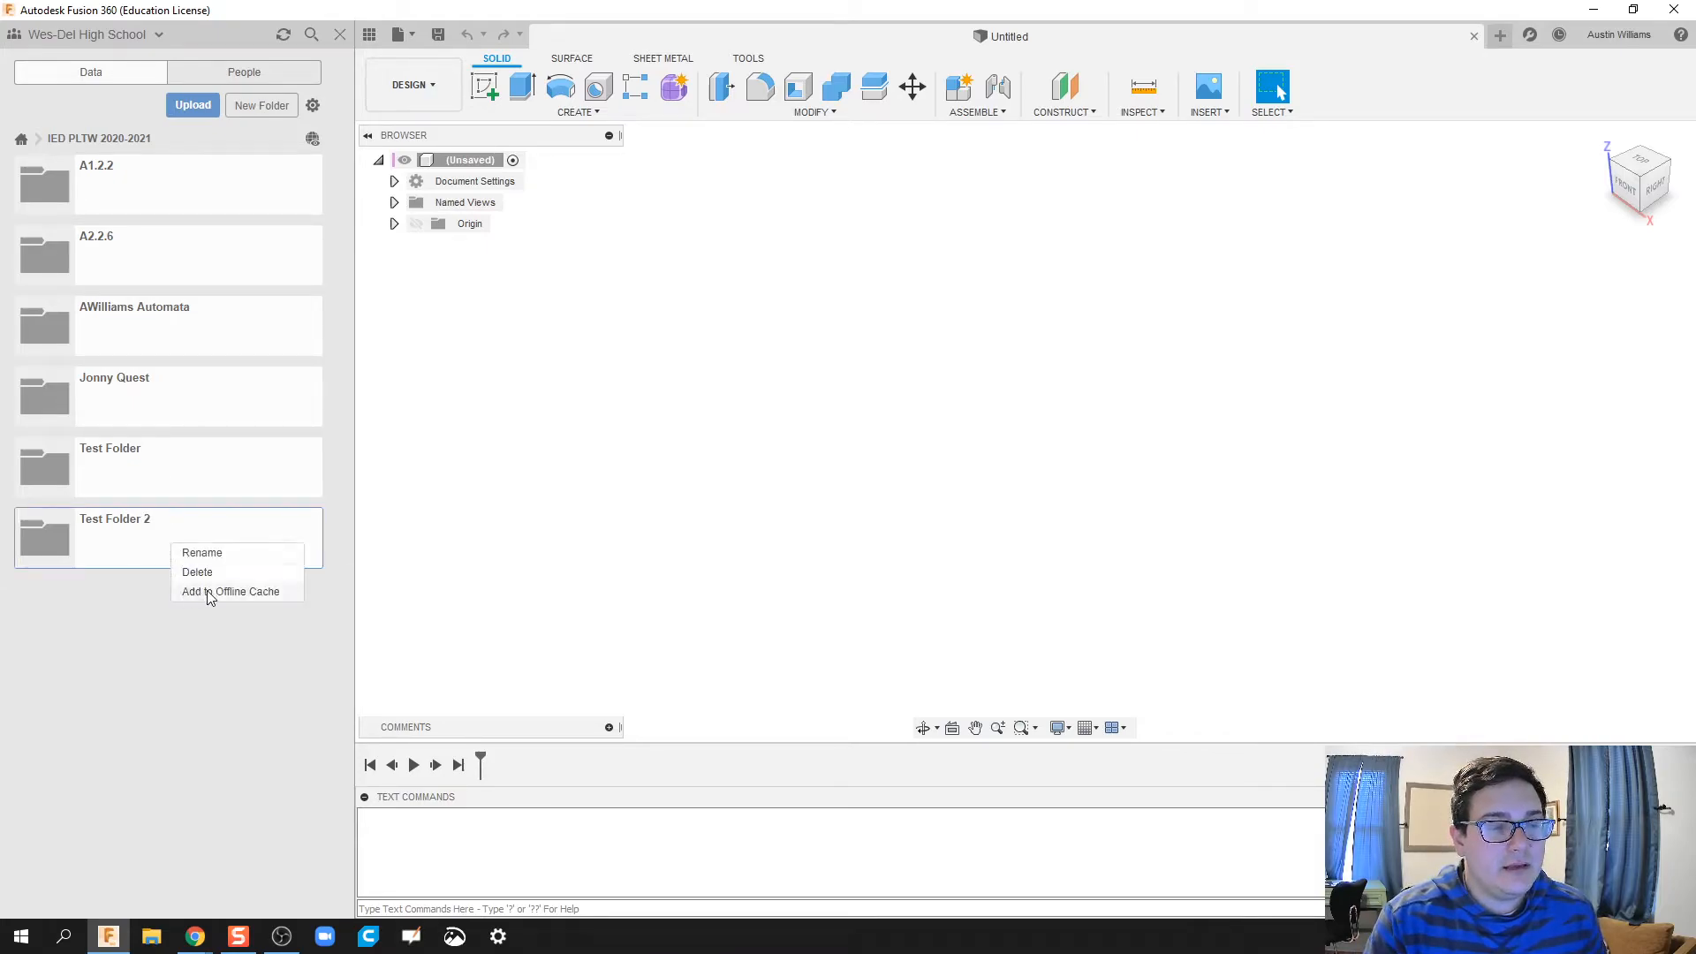
click(196, 571)
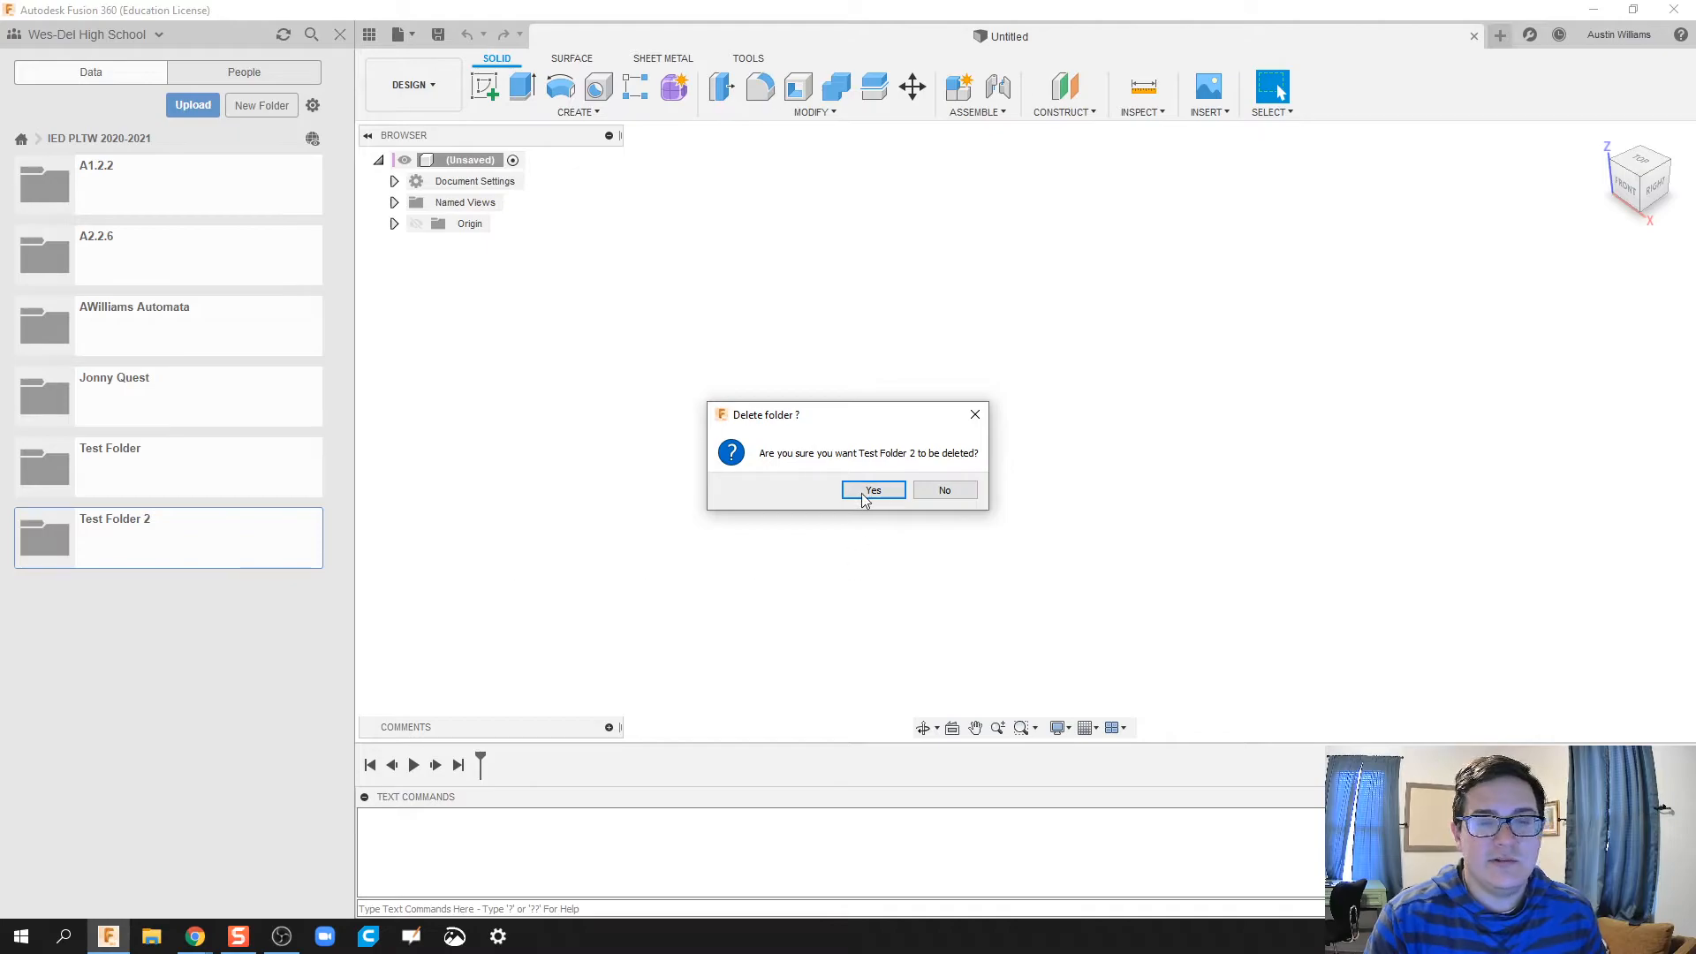
click(873, 490)
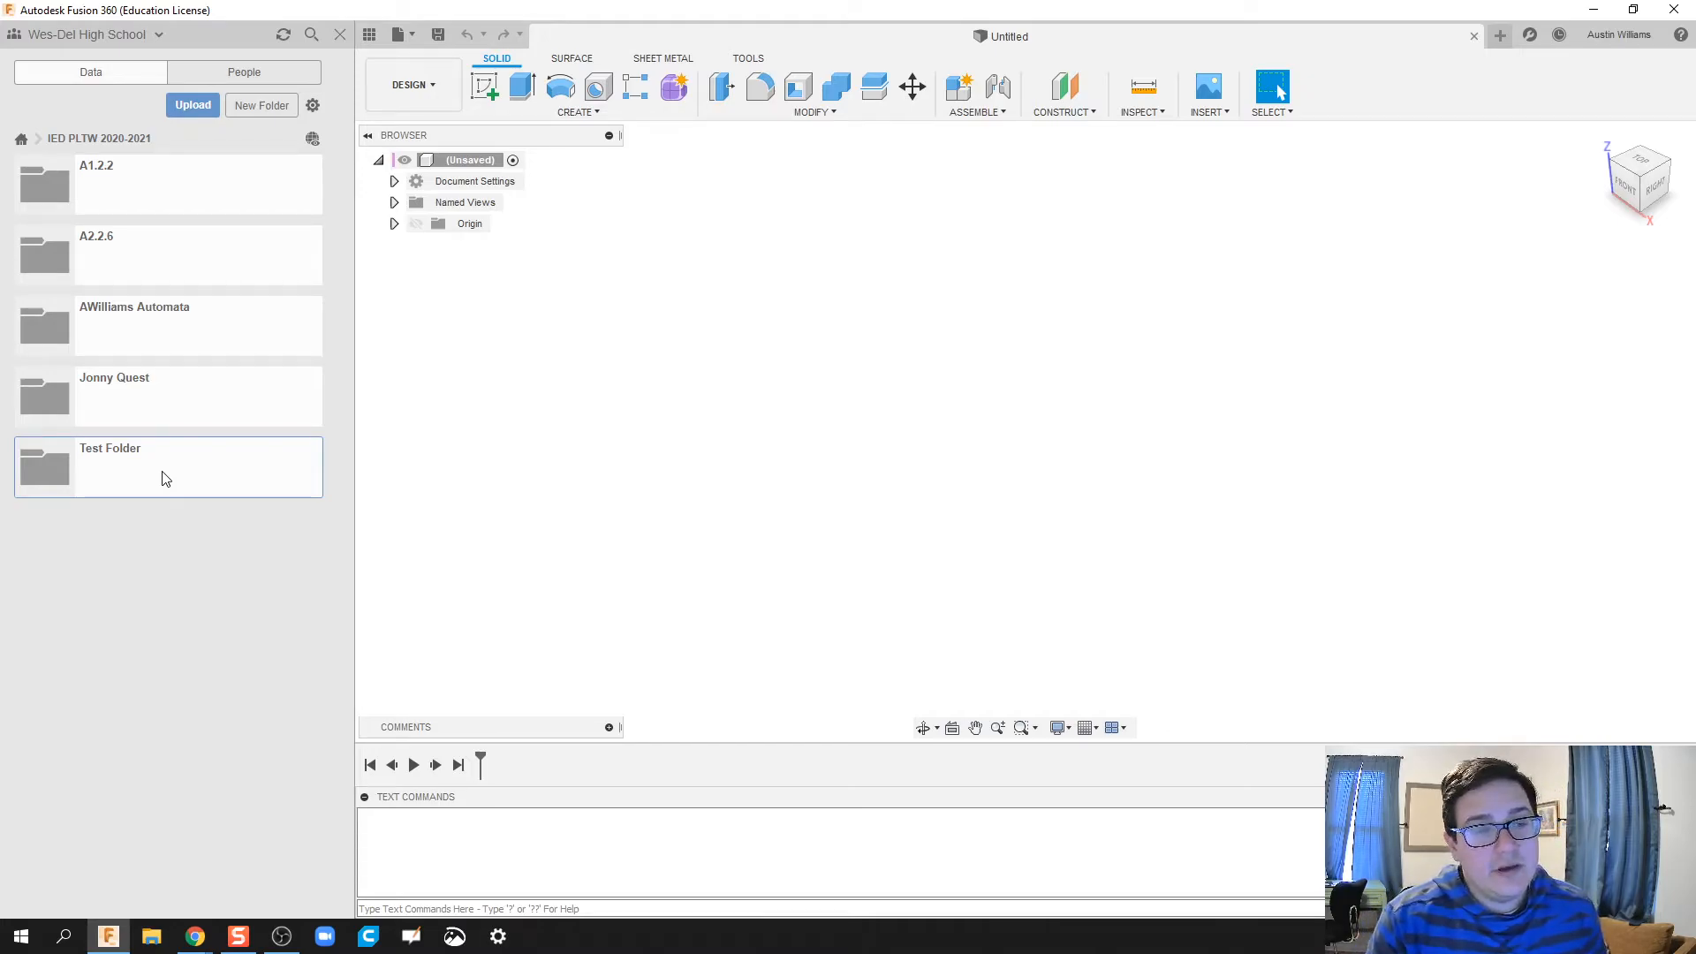
mouse_move(403, 480)
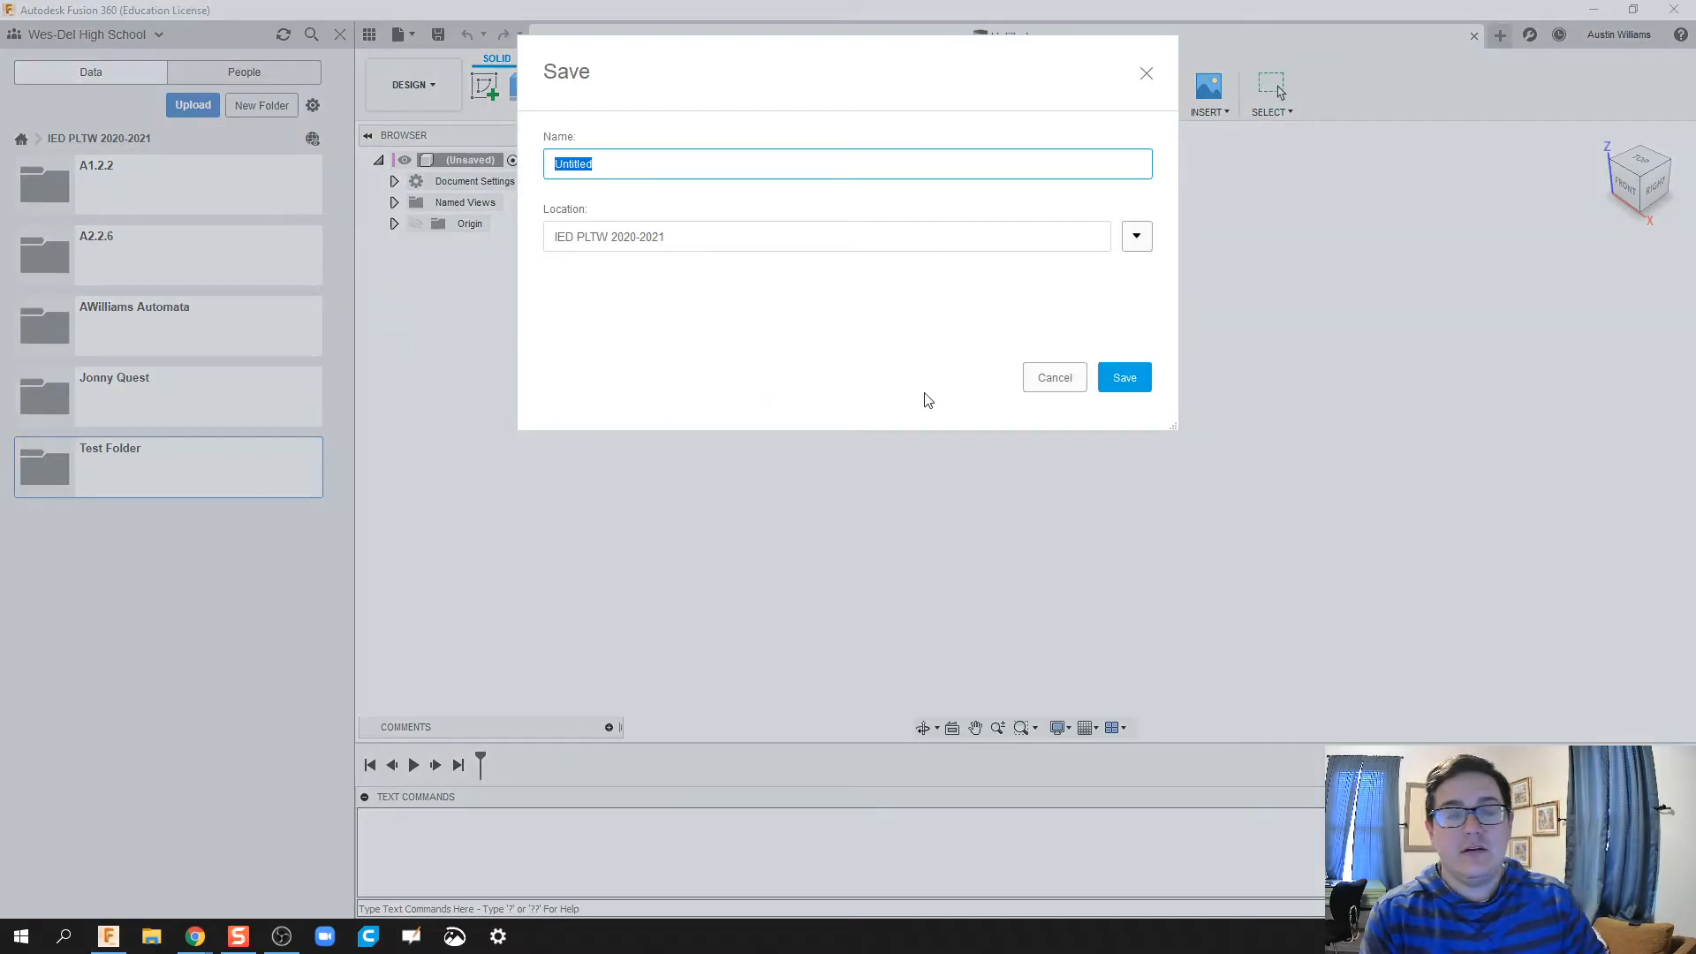
- Save the untitled design as 'Test Design' in the IED PLTW 2020-2021 project
text(Test Design)
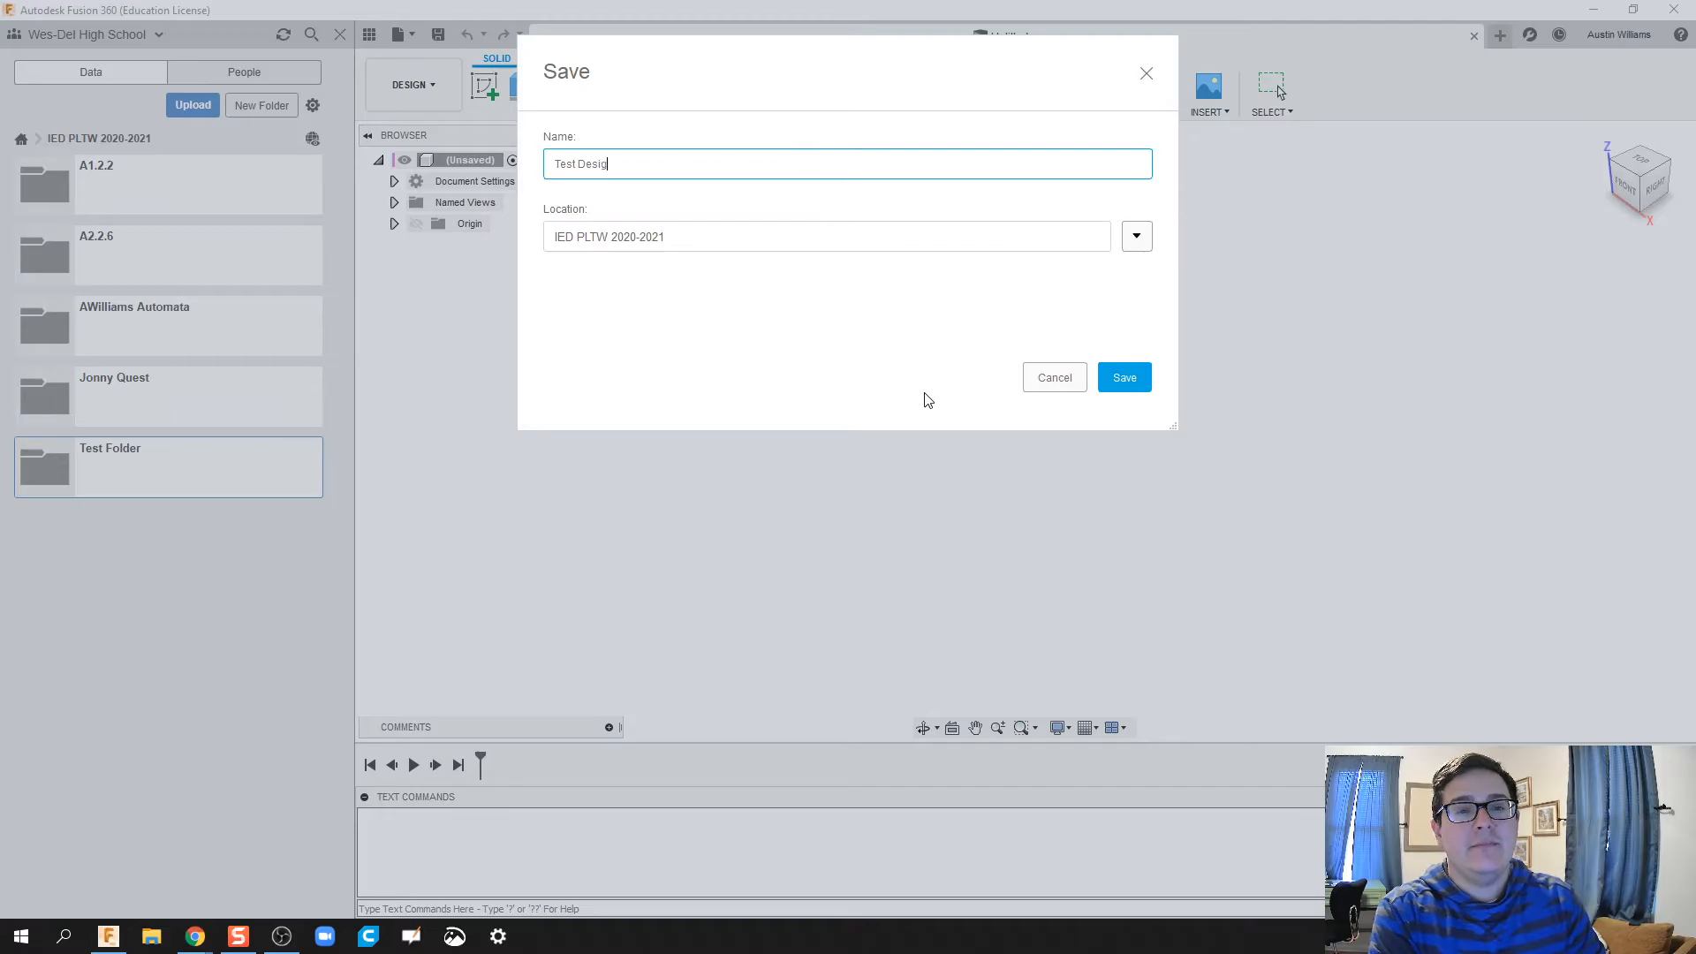
click(1124, 376)
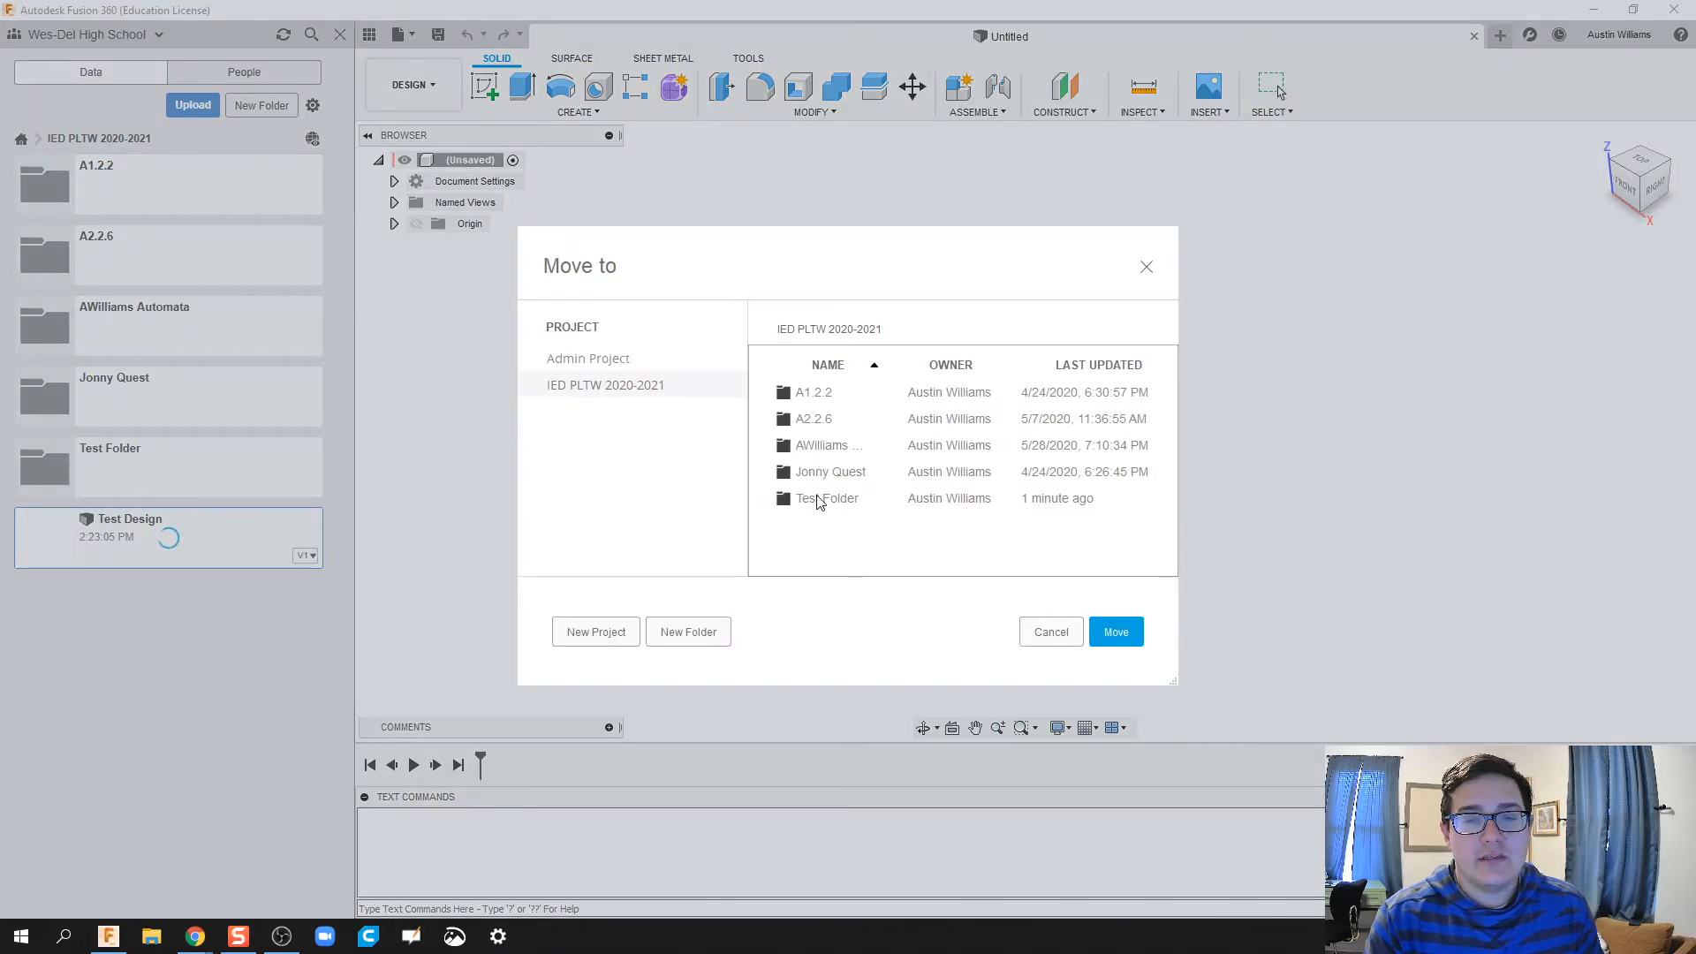
- Choose Test Folder as the Move destination for Test Design
click(1114, 632)
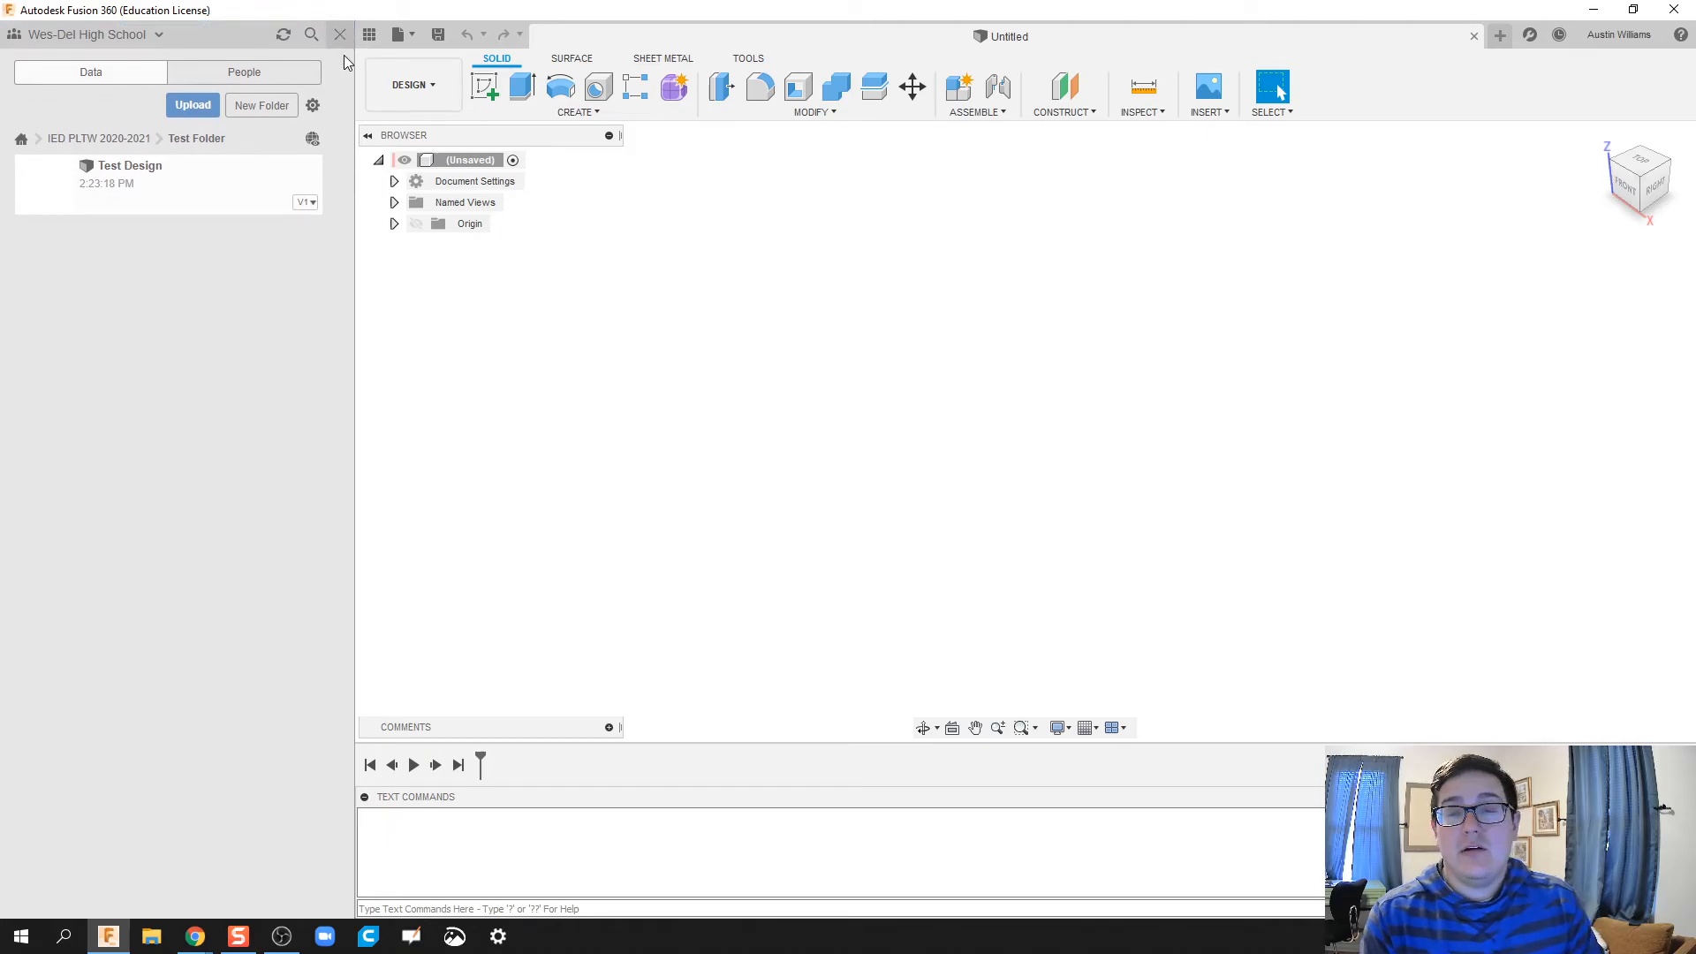
- In the web project, open Test Folder showing Test Design, try New > Fusion 360 Design, then close that page
click(370, 33)
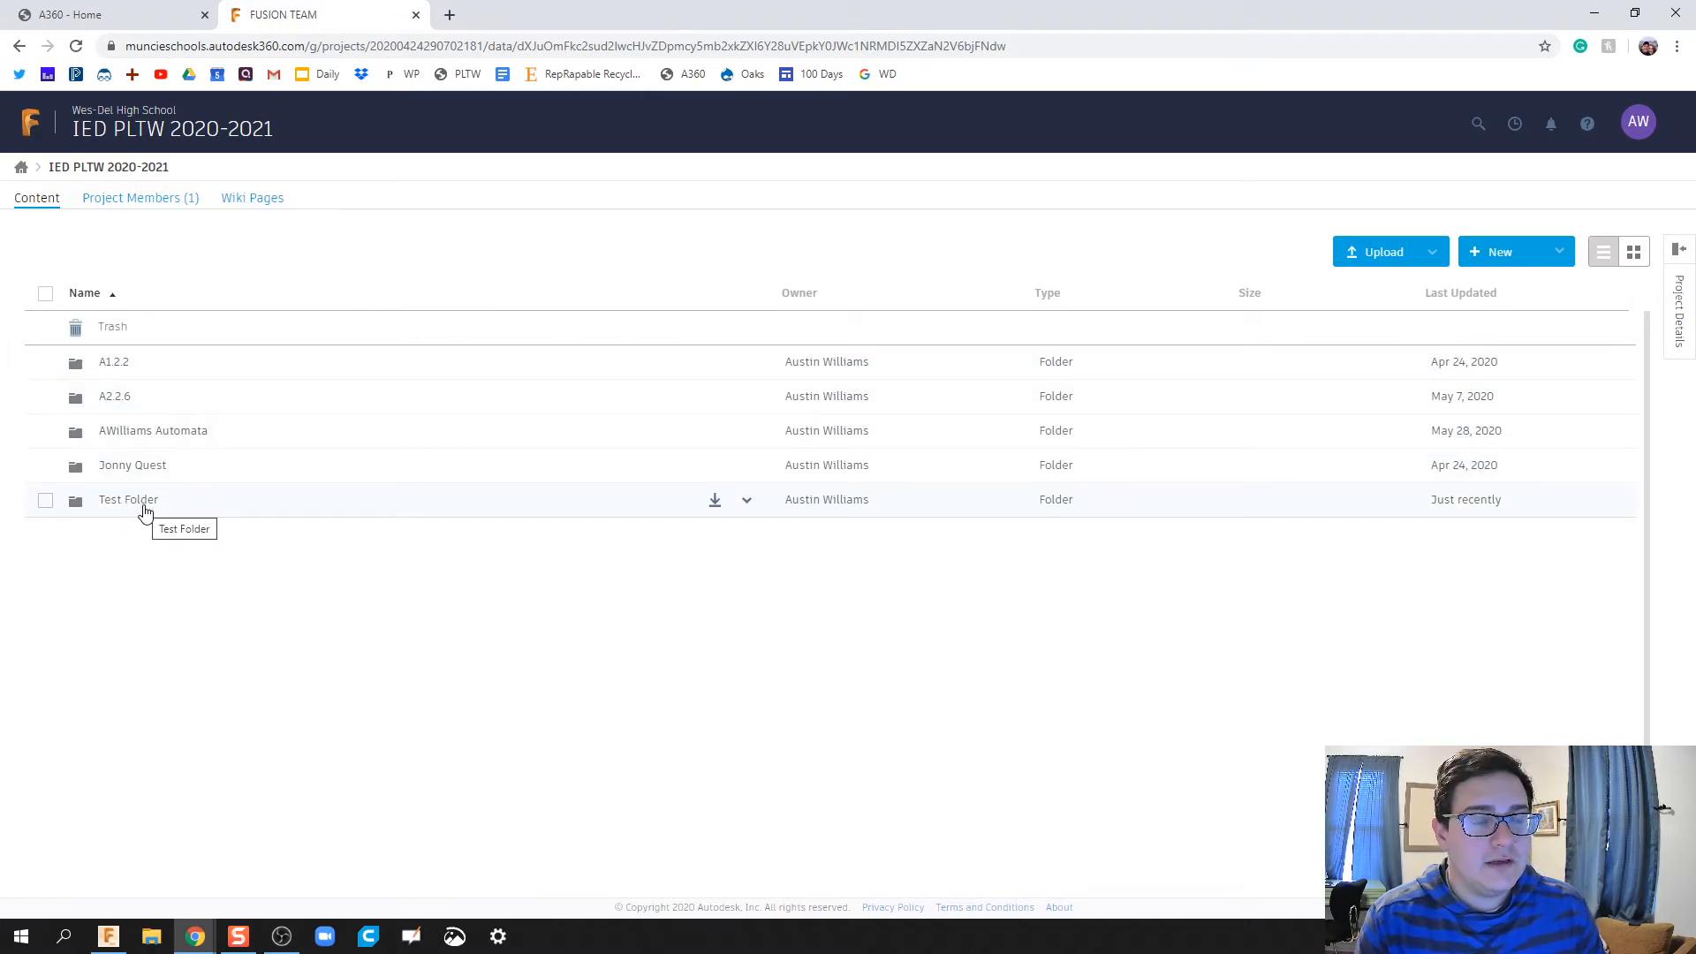
double_click(127, 498)
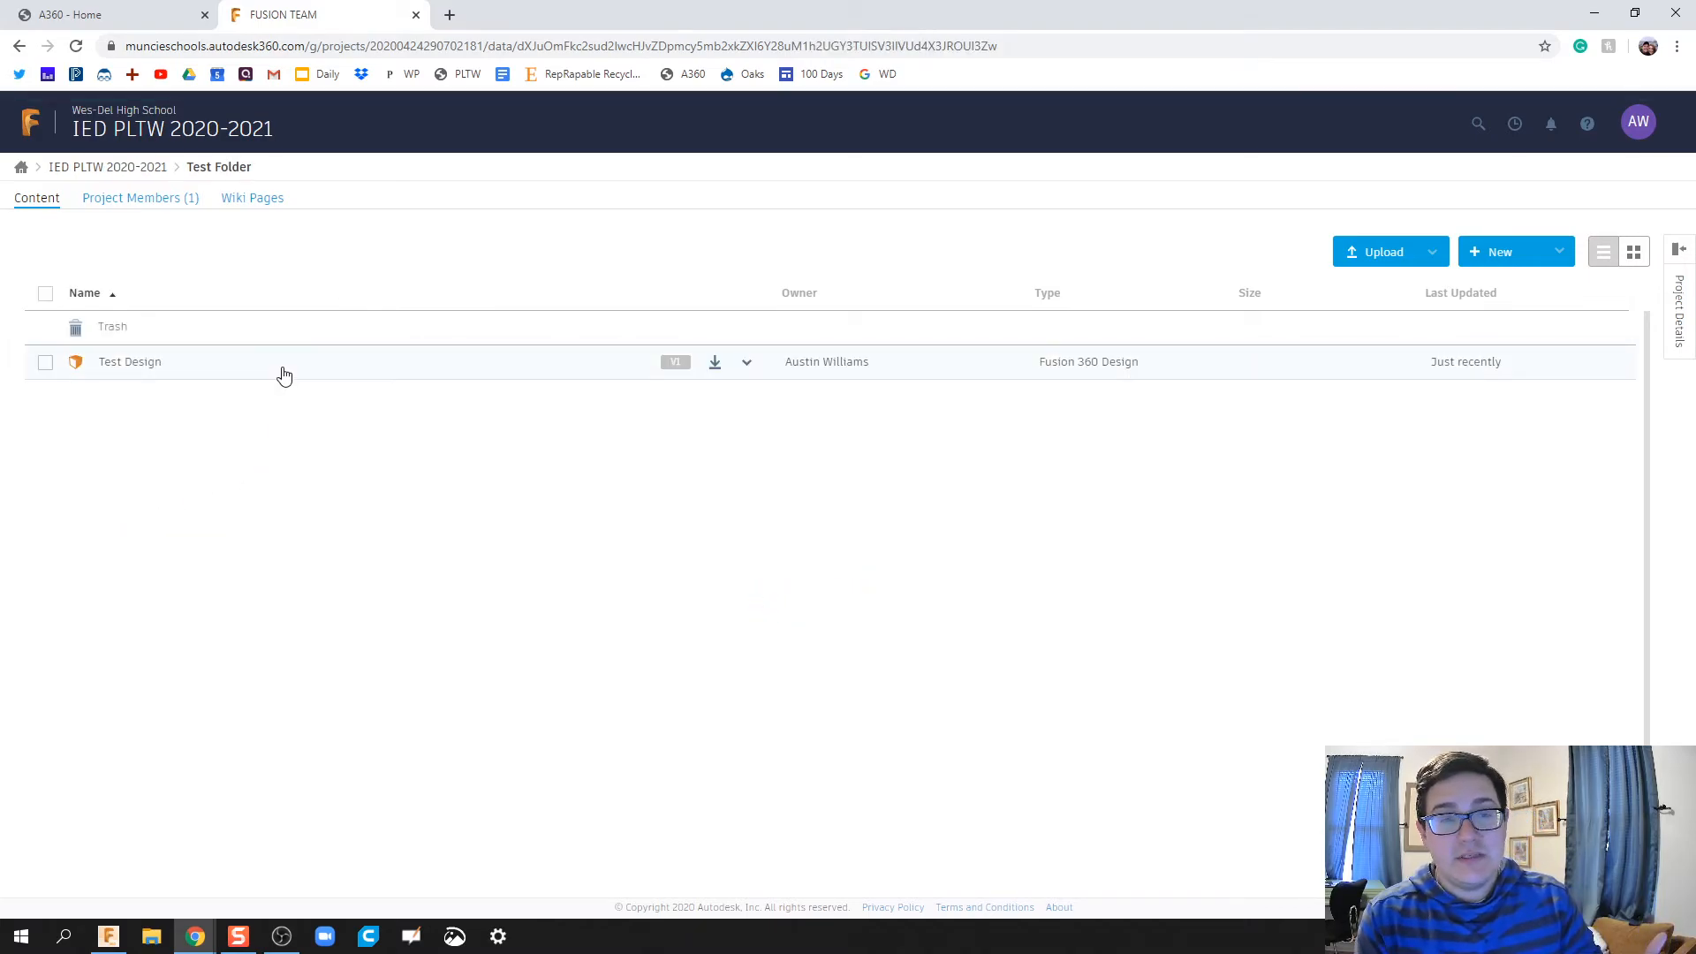
click(1500, 251)
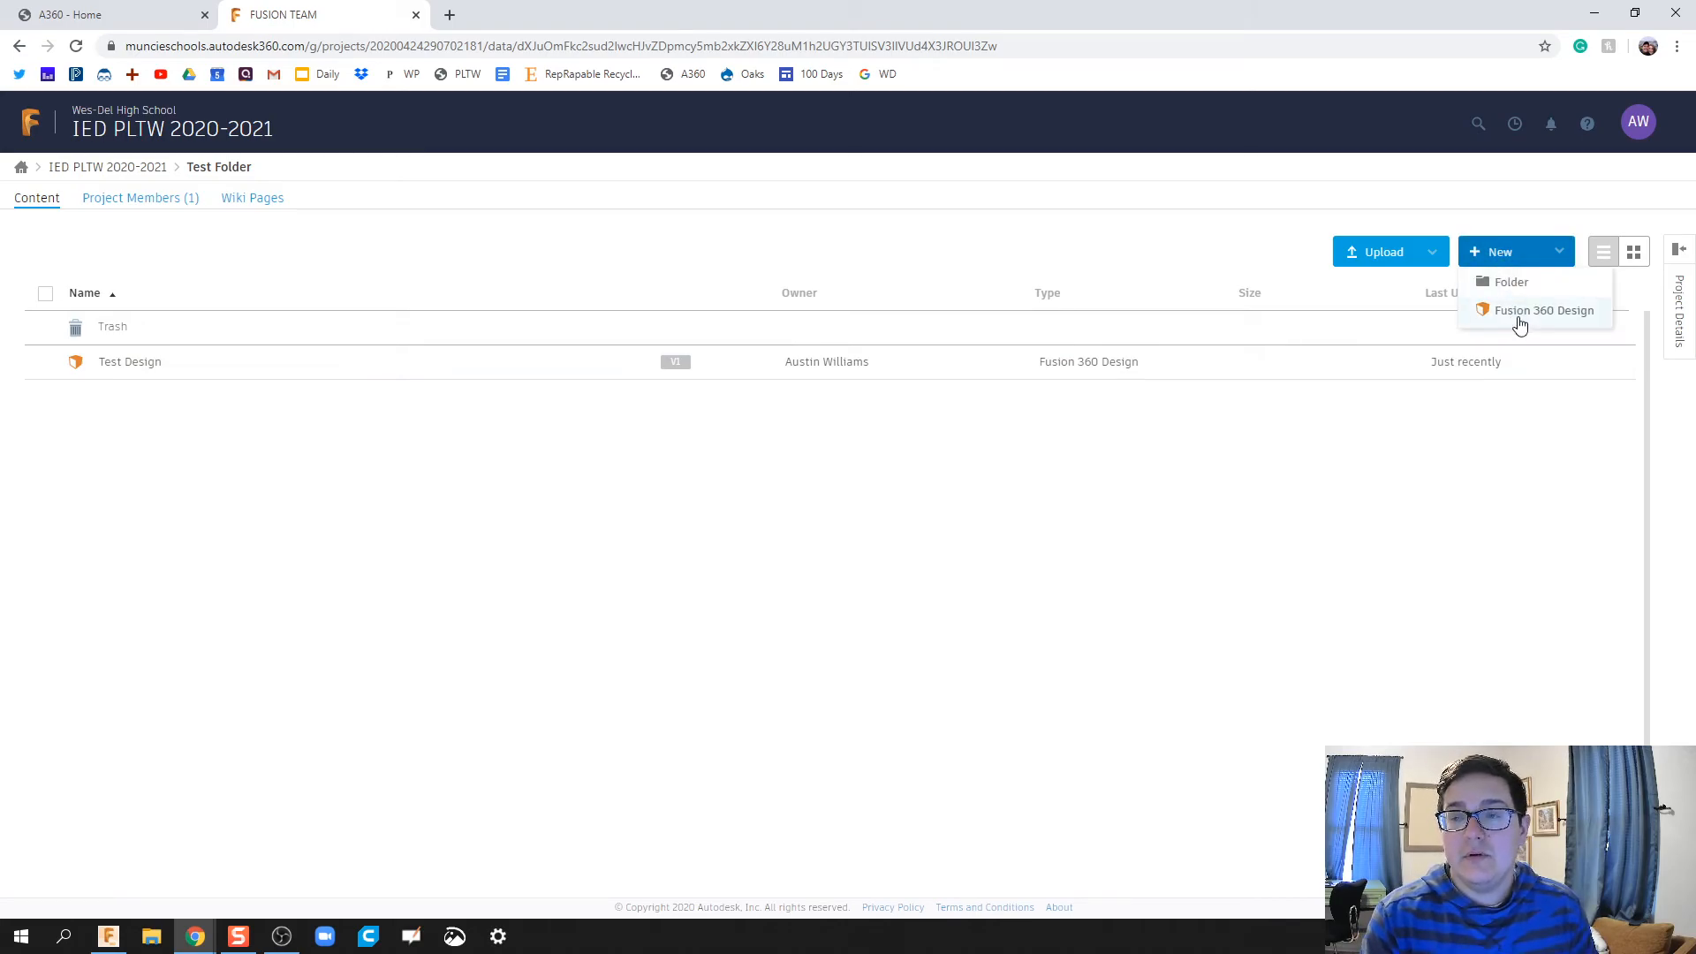
click(1547, 310)
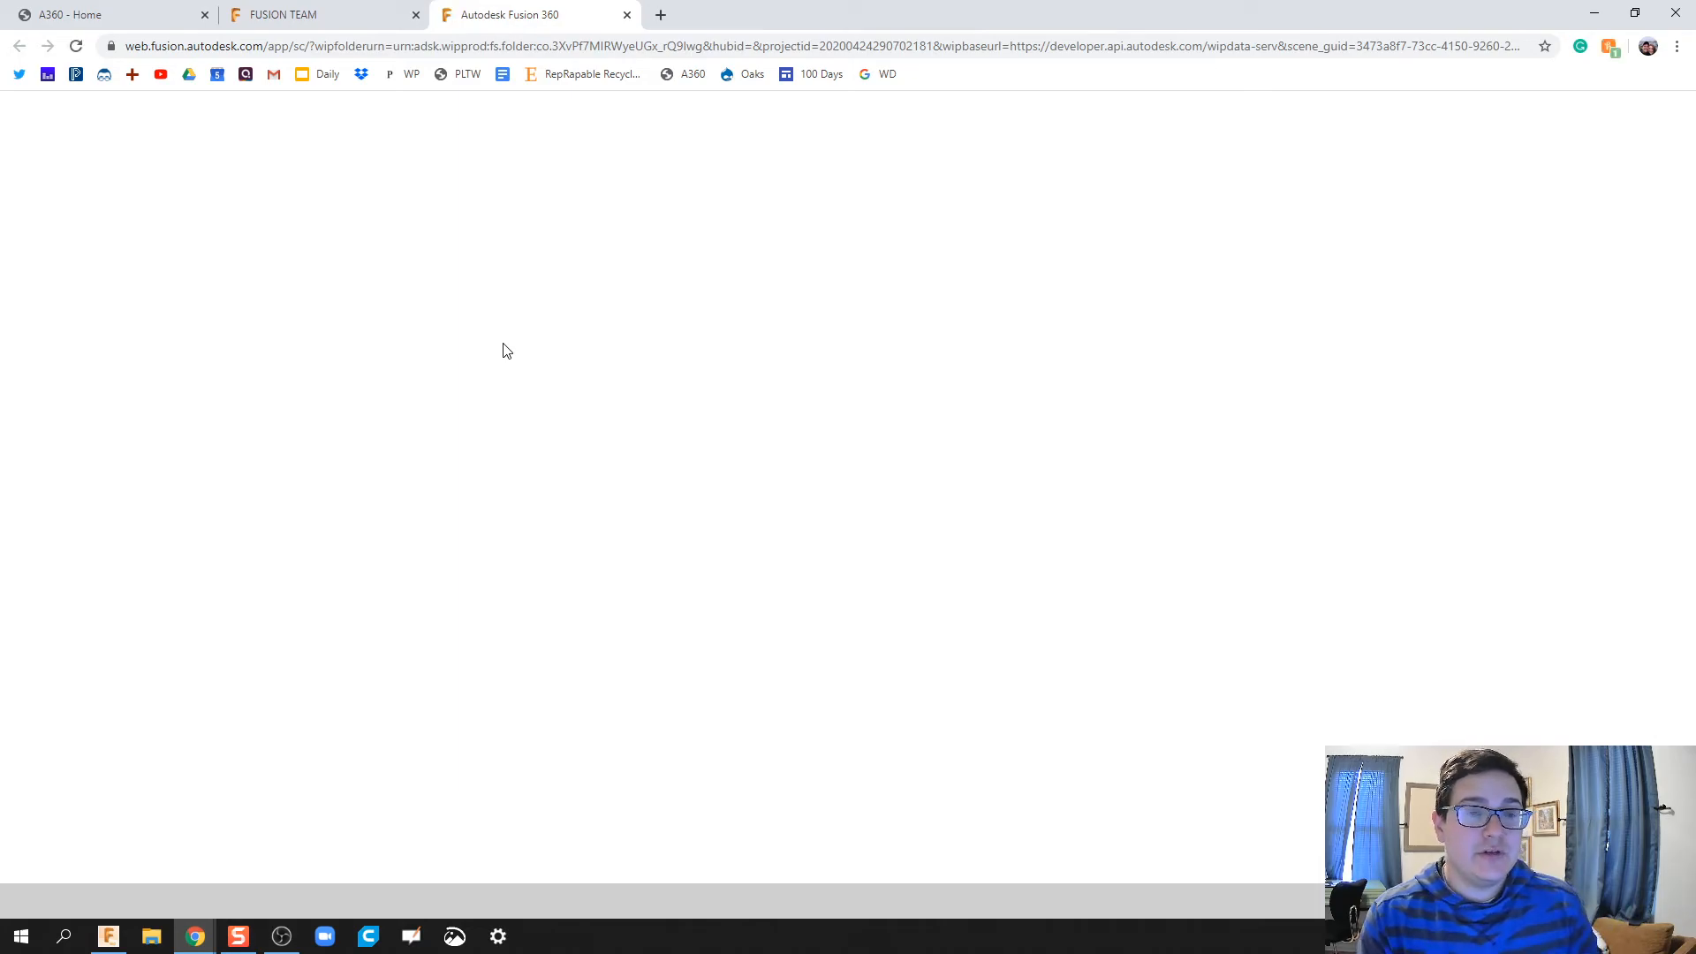
click(627, 14)
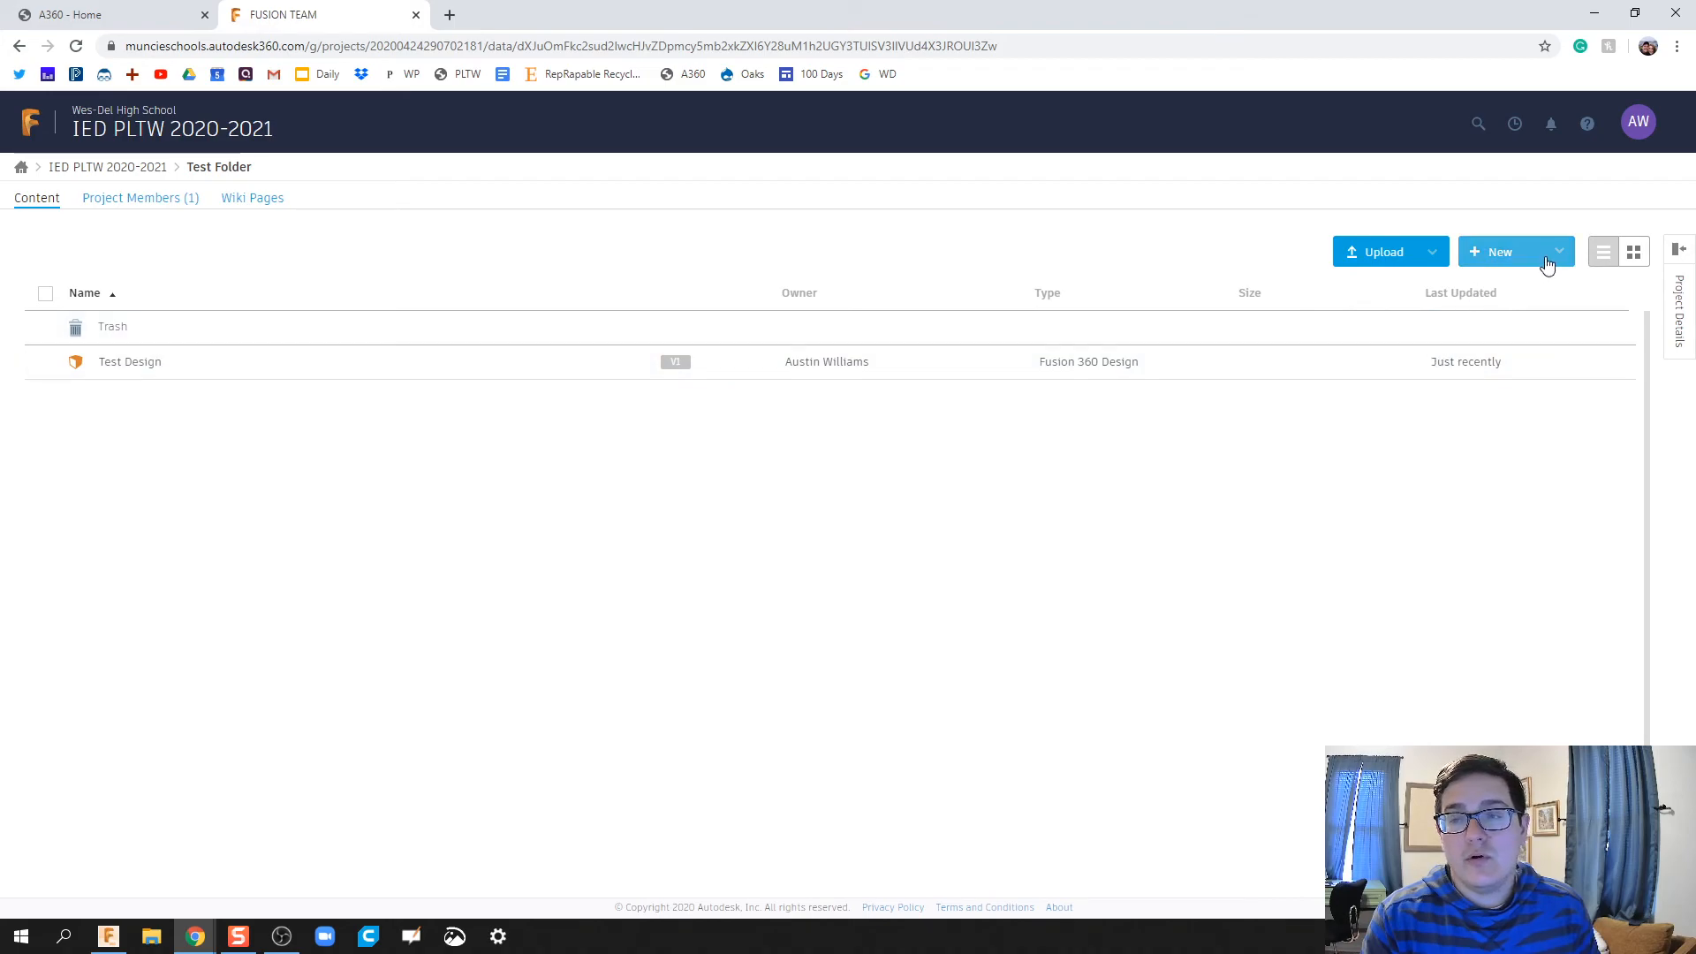
mouse_move(1605, 280)
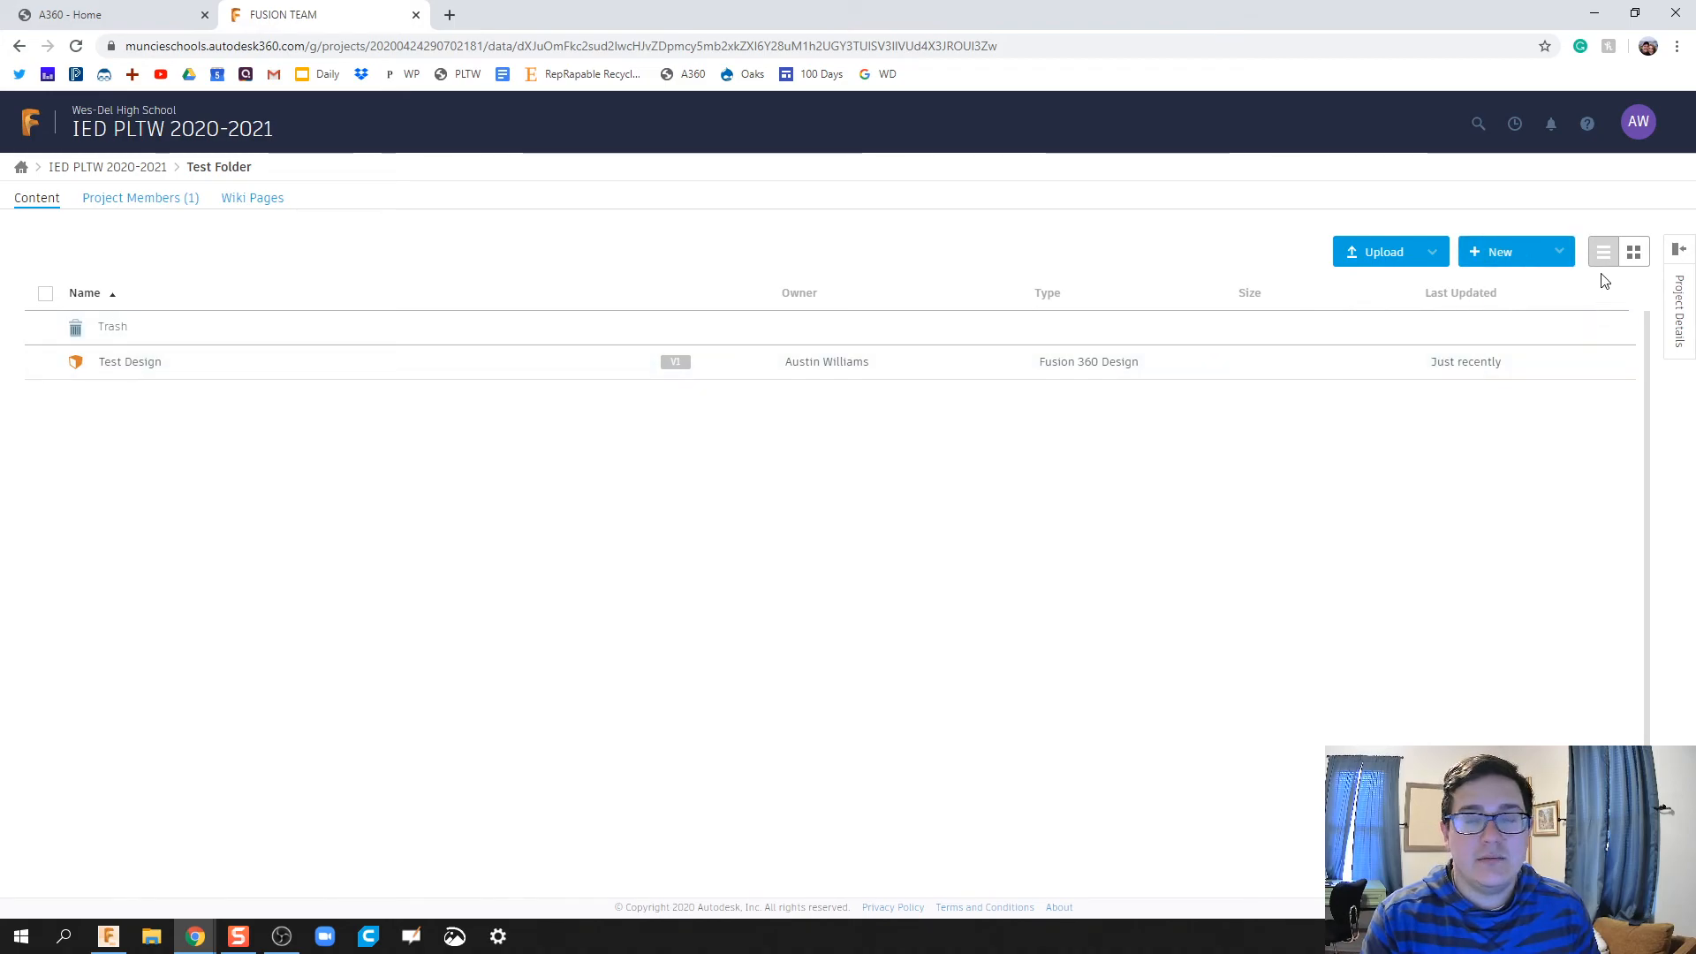
click(1514, 250)
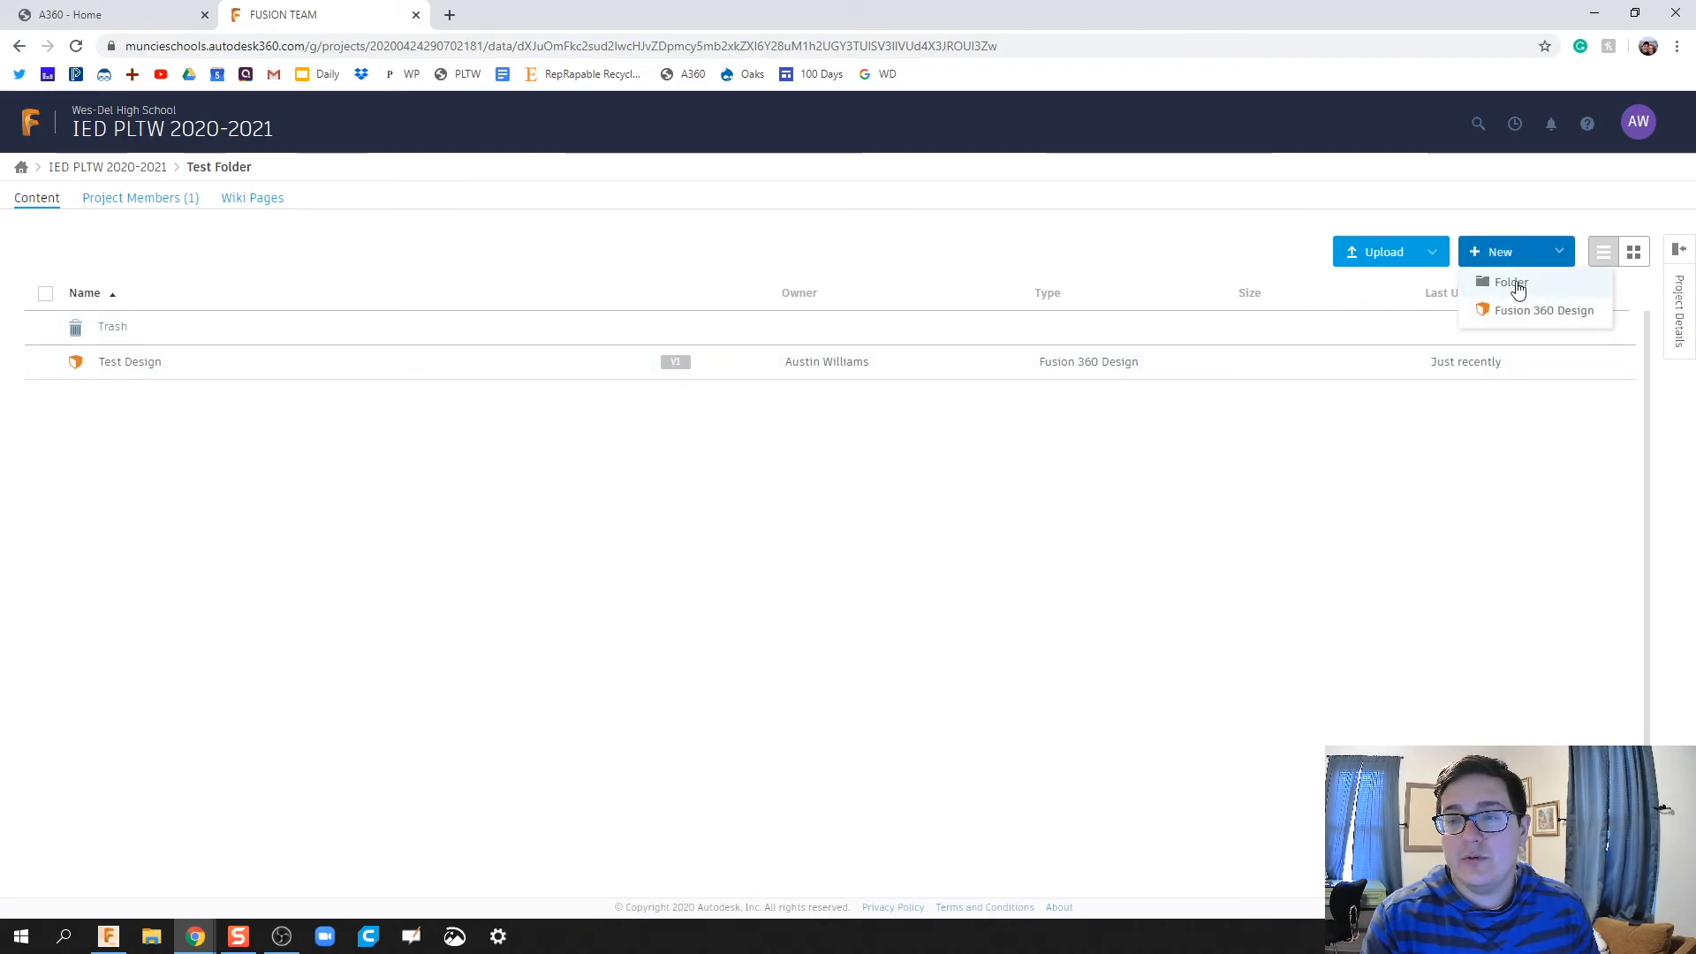
click(1391, 250)
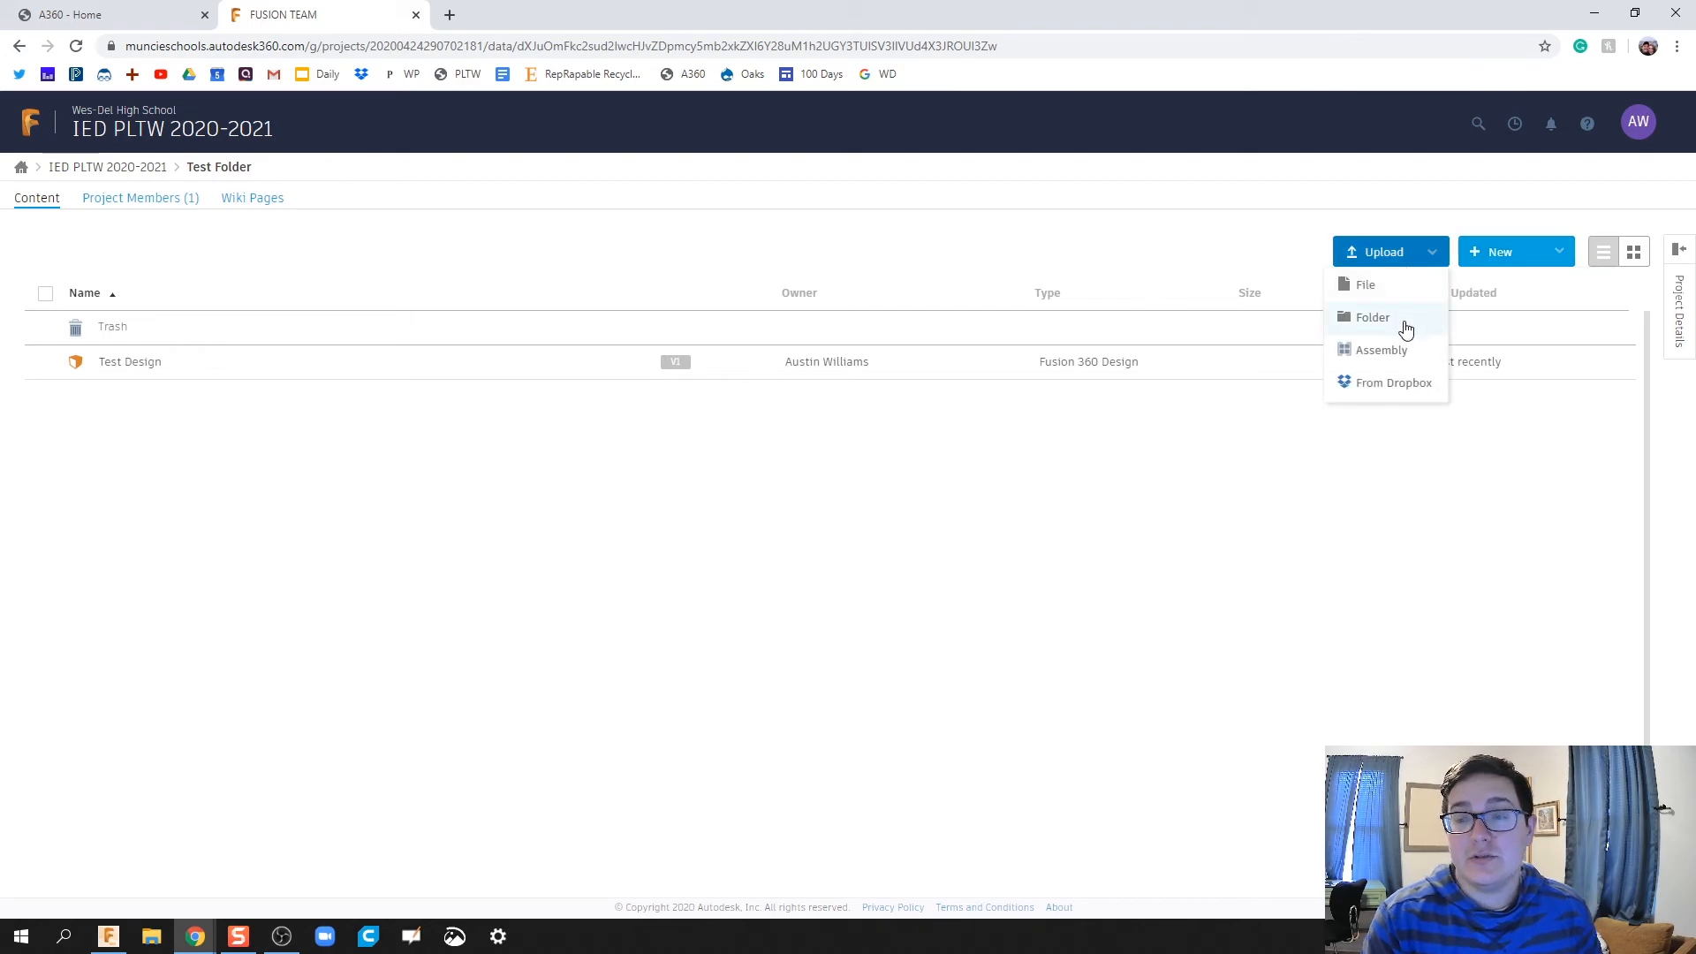
click(837, 517)
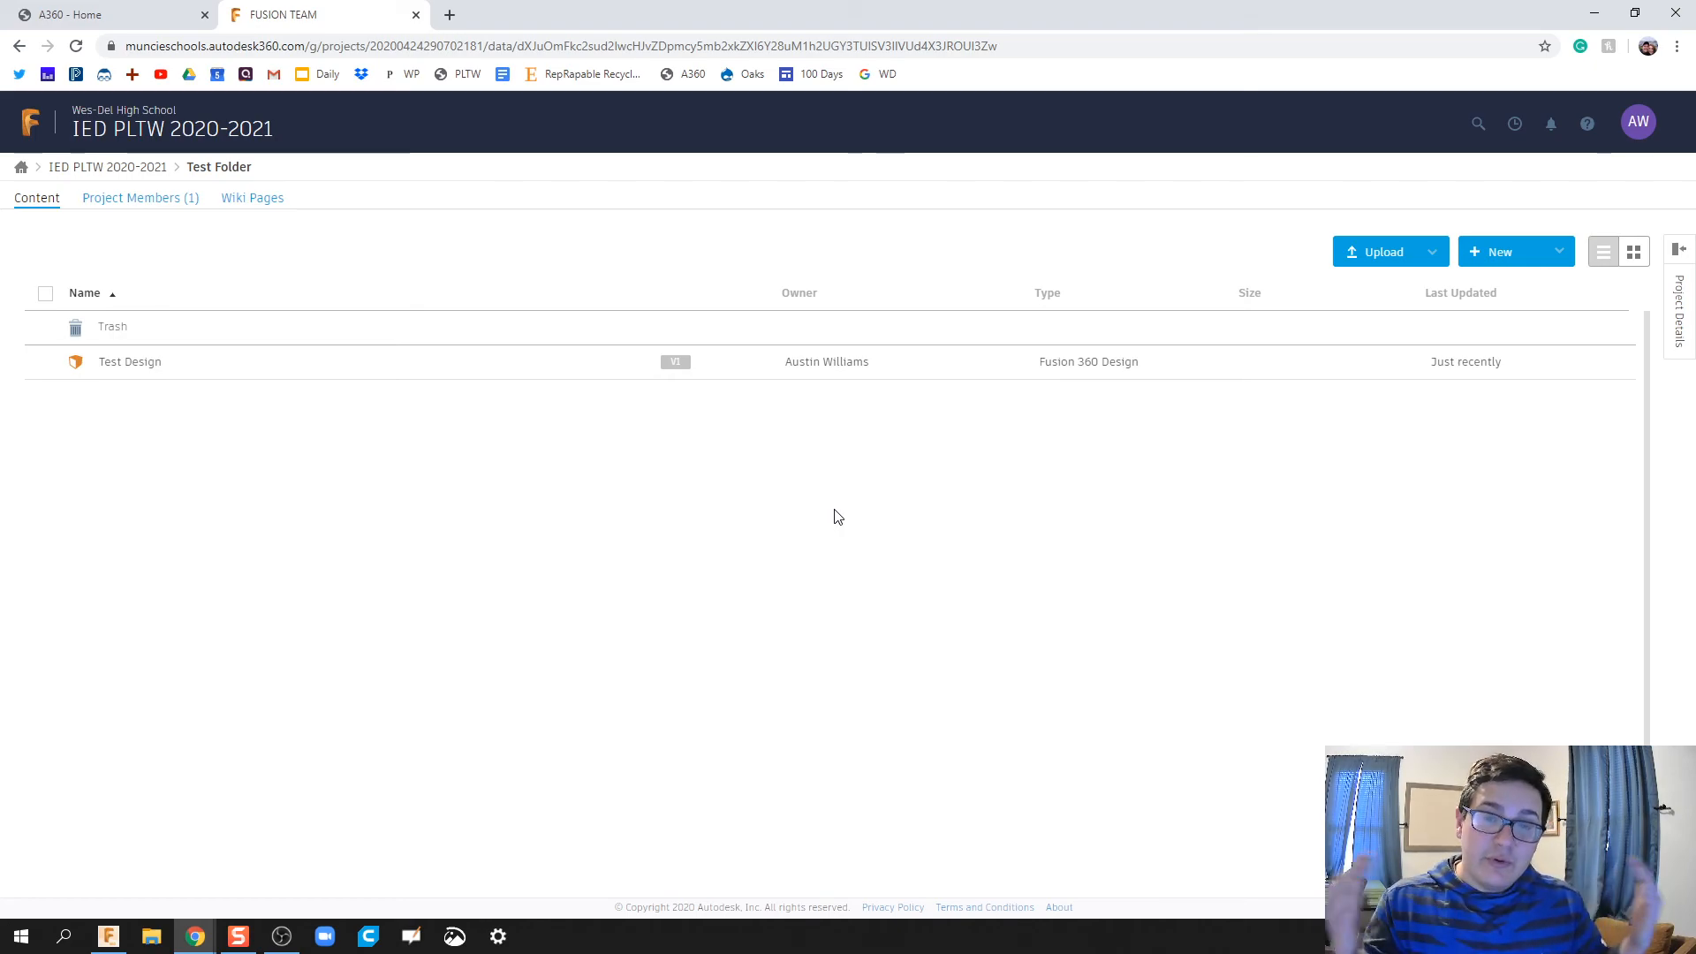
mouse_move(798, 505)
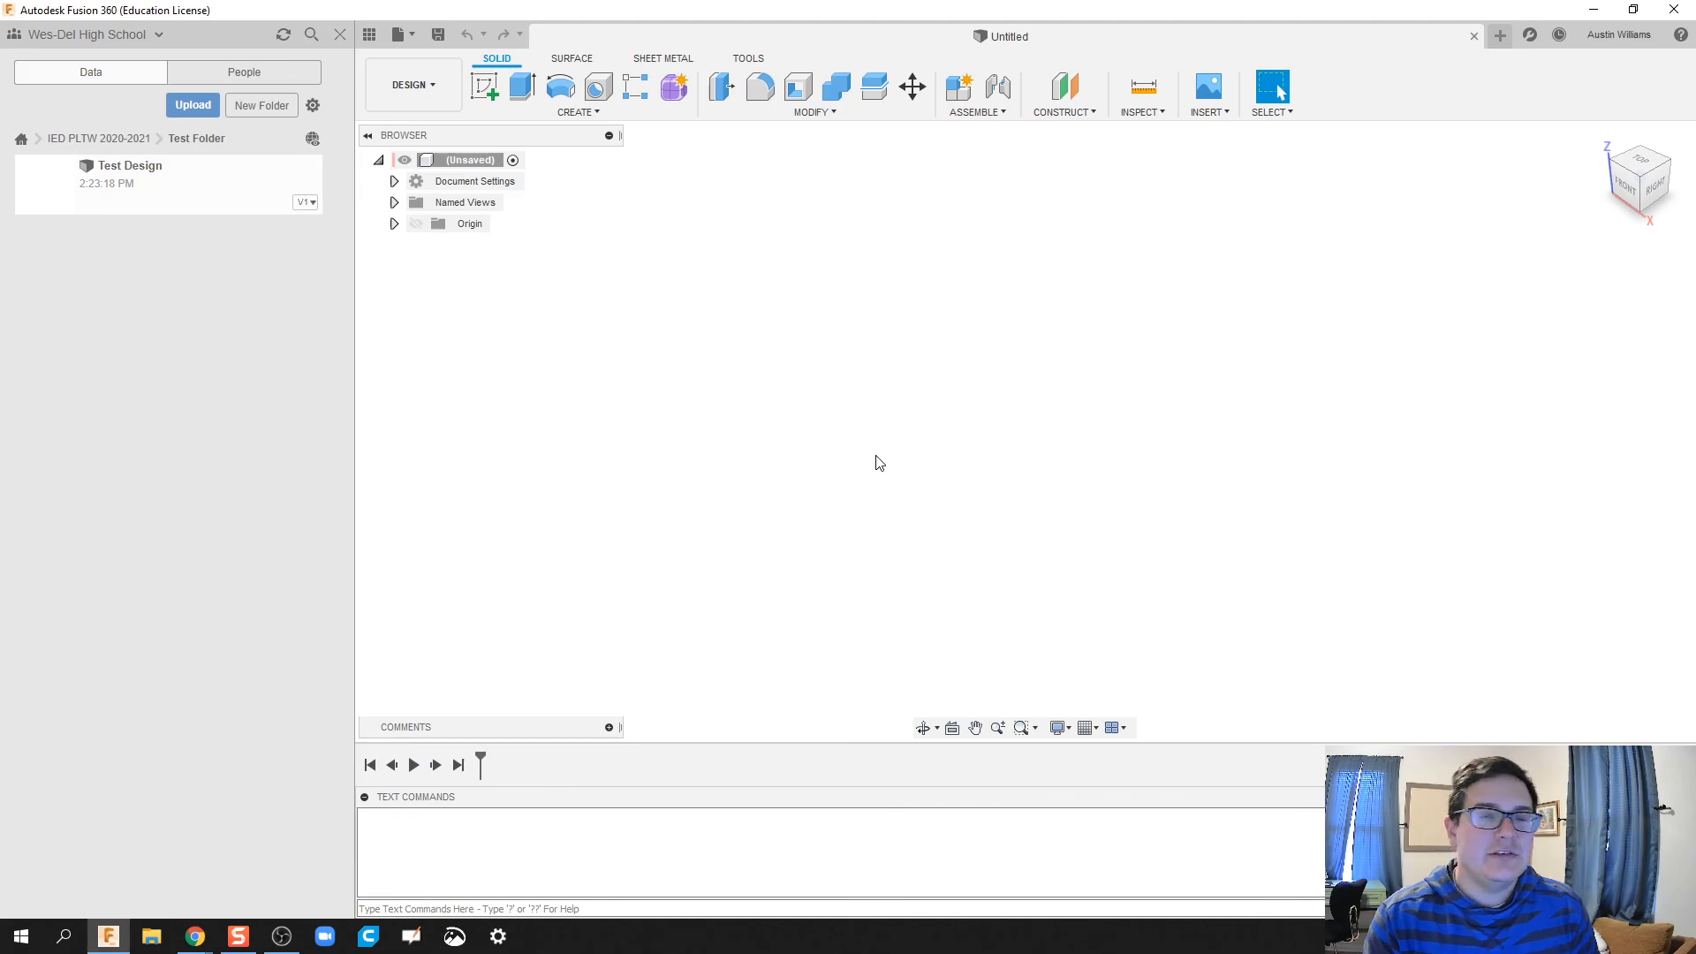
mouse_move(239, 343)
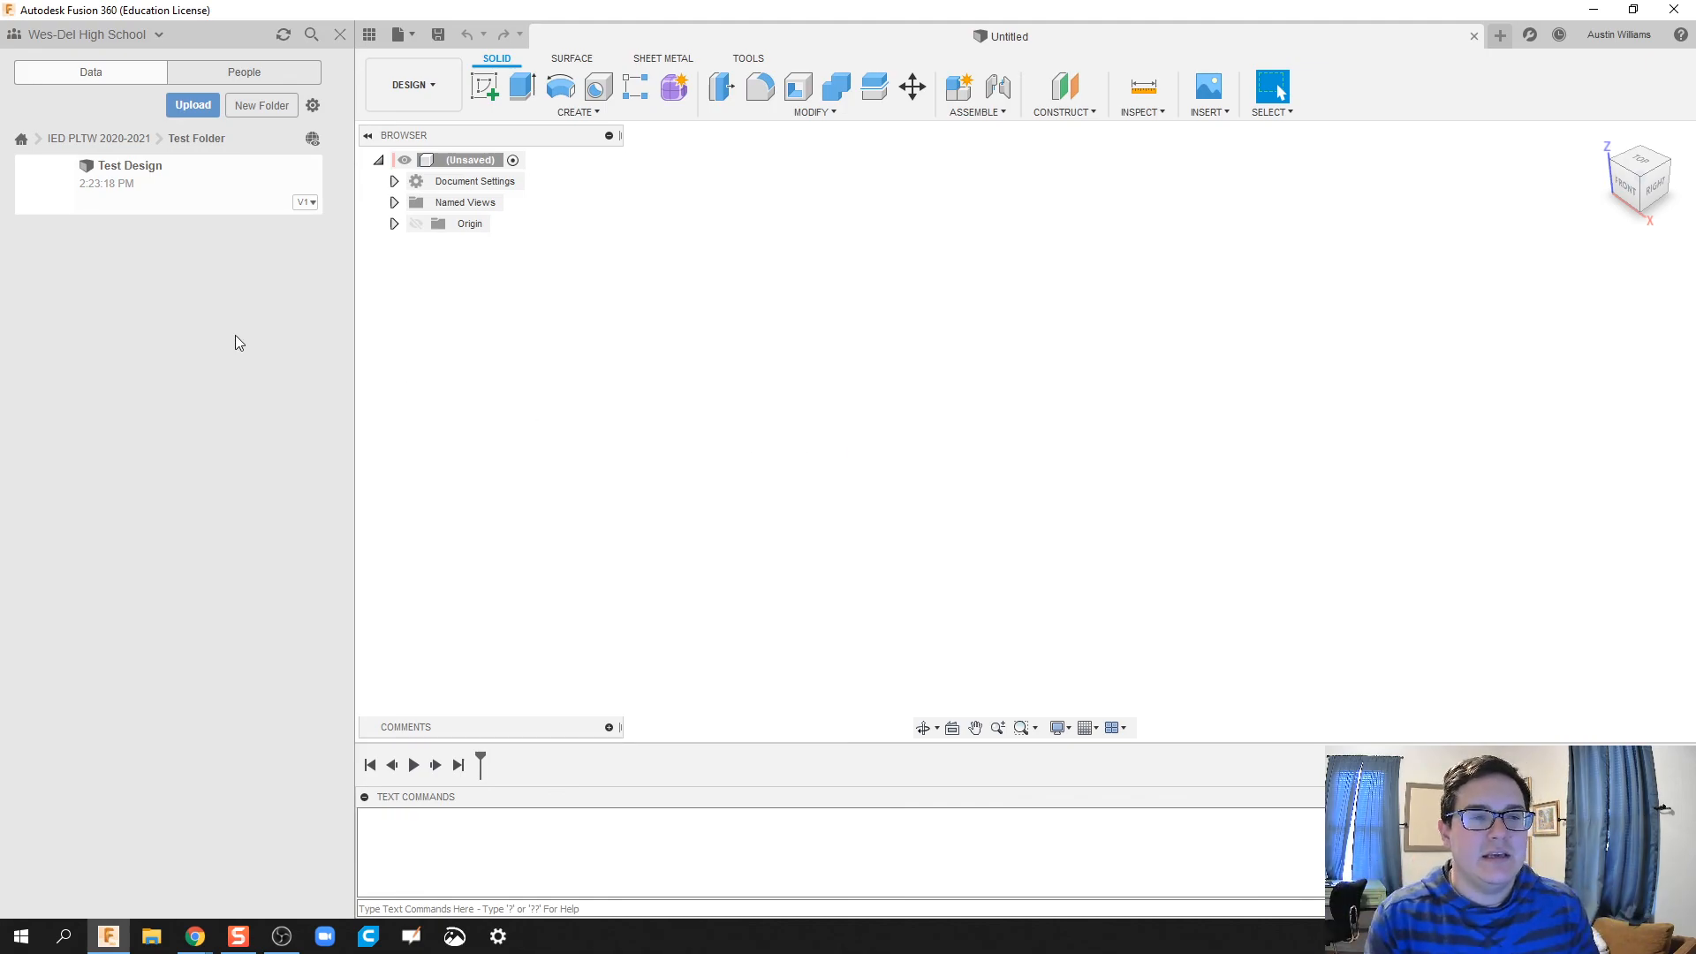
mouse_move(185, 224)
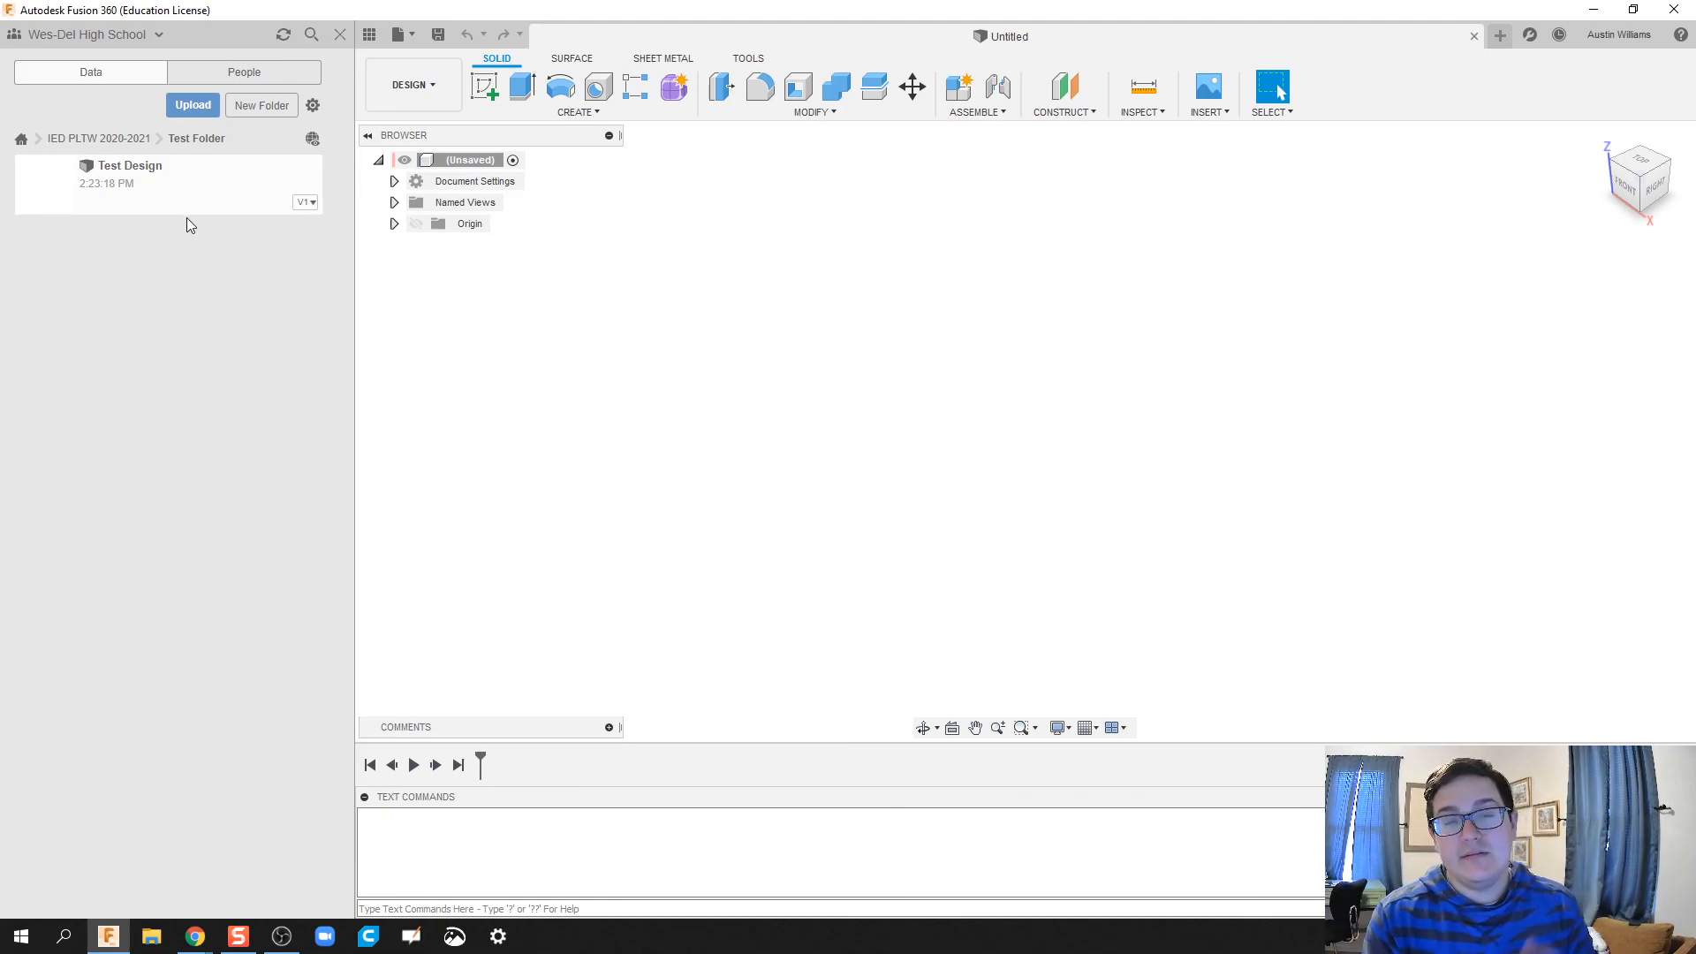